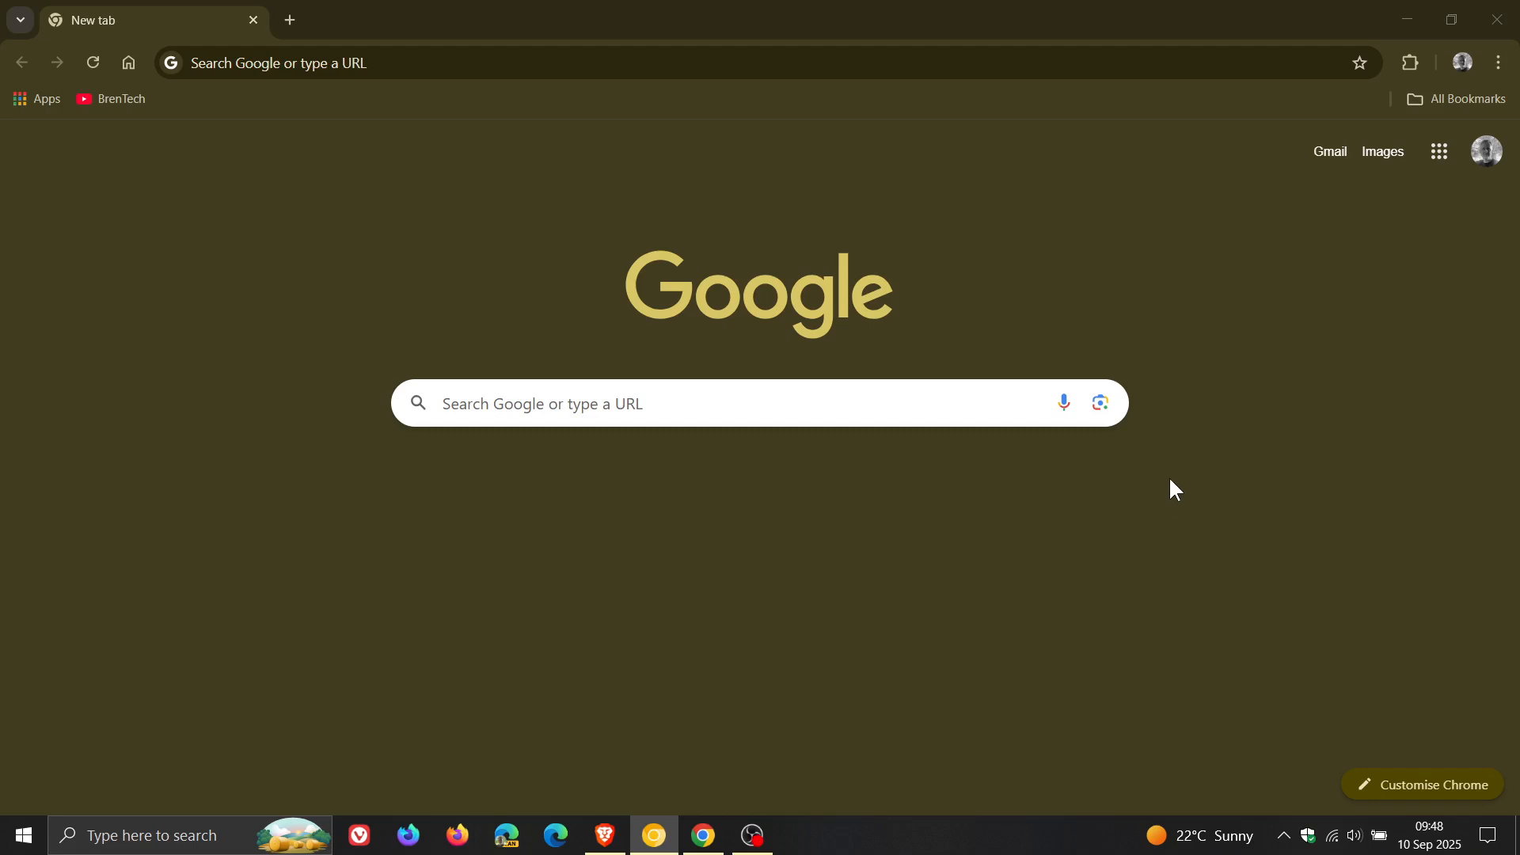
mouse_move(1234, 591)
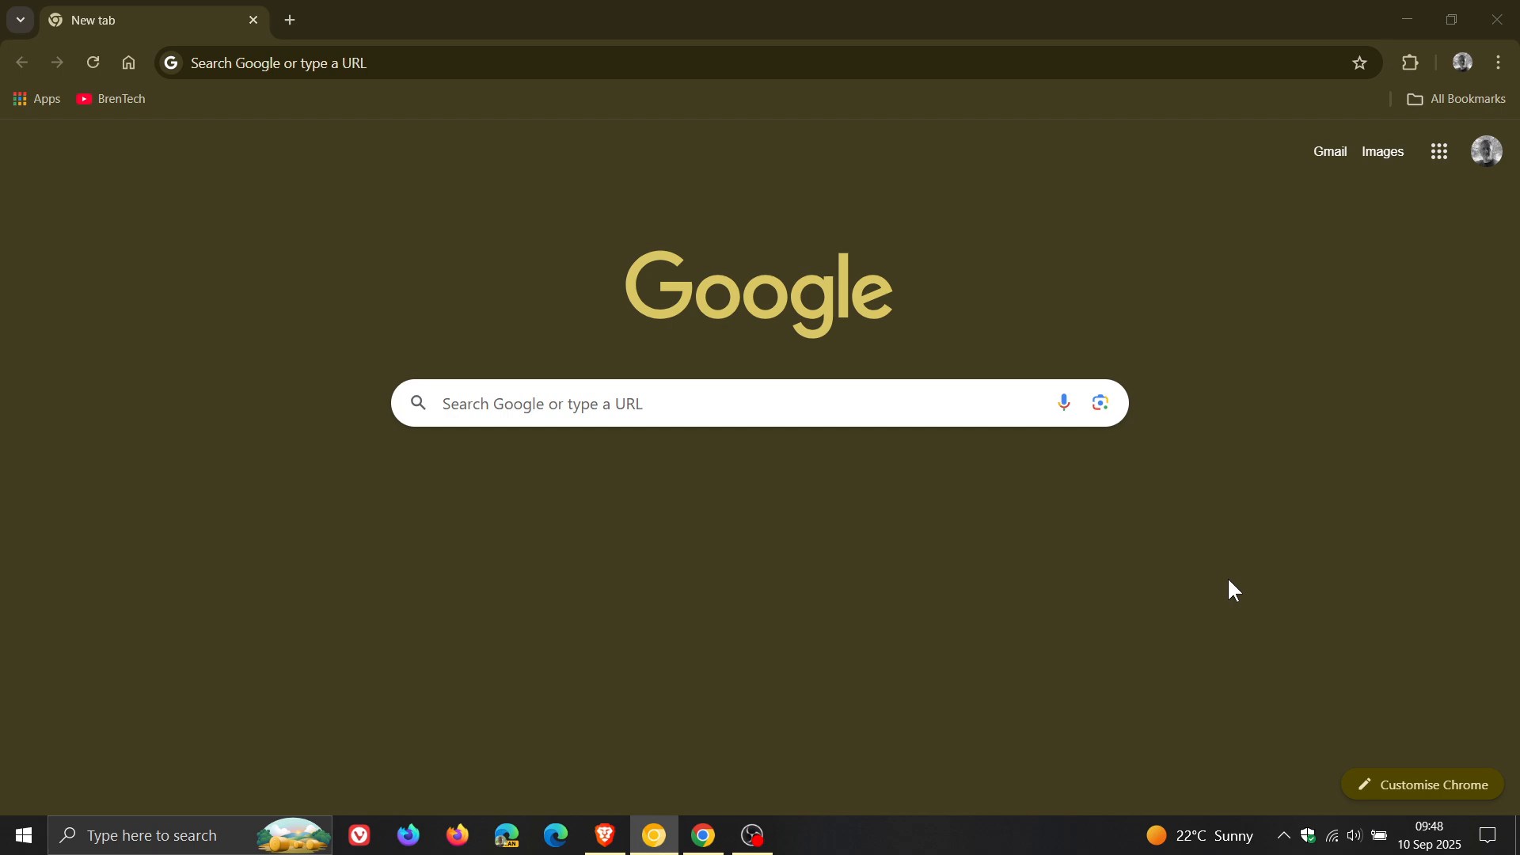
mouse_move(1436, 842)
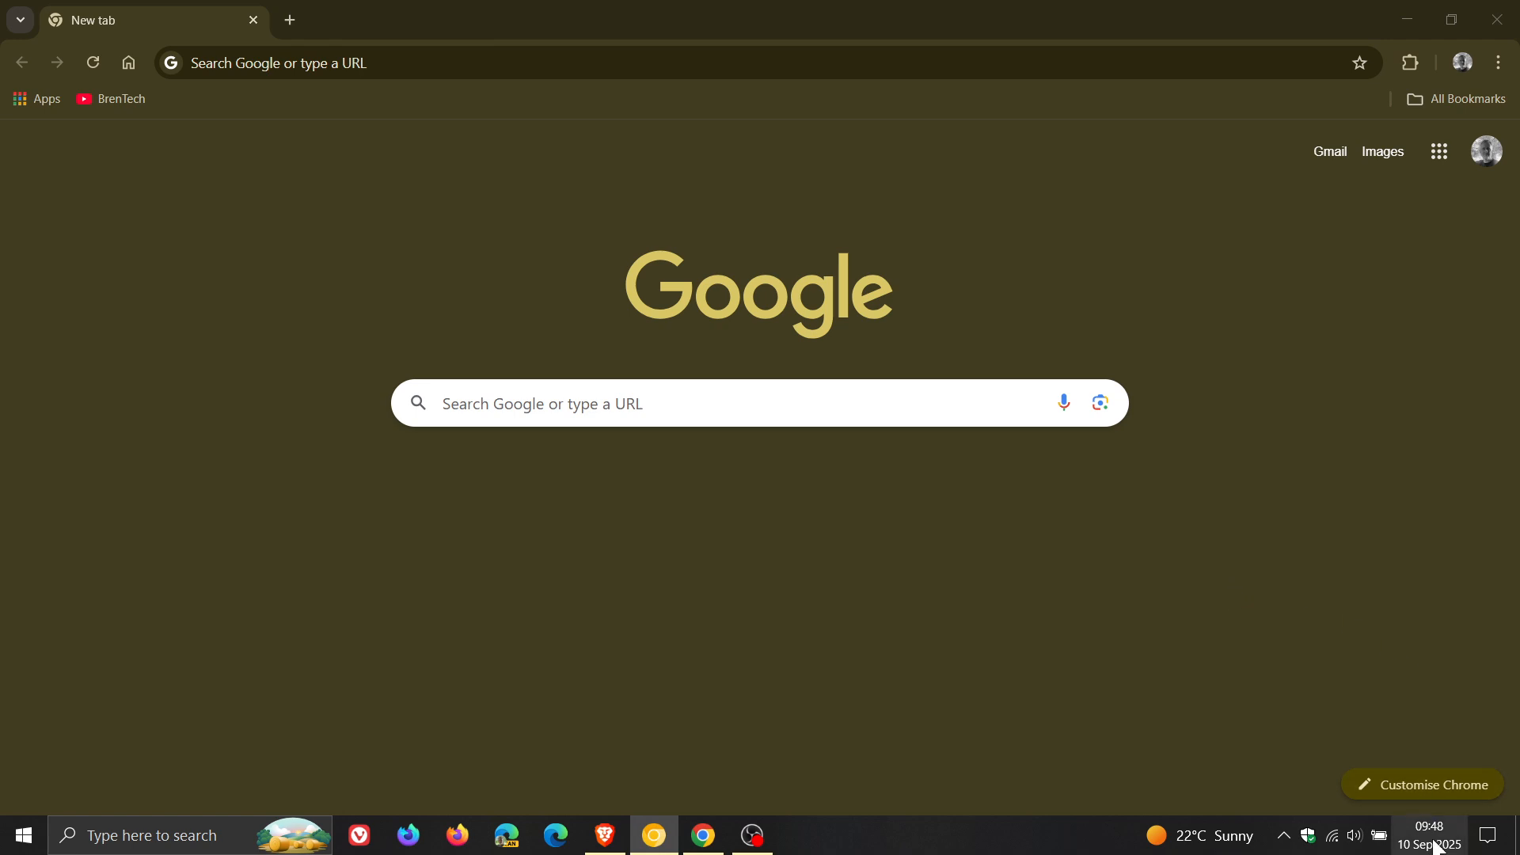
mouse_move(1272, 504)
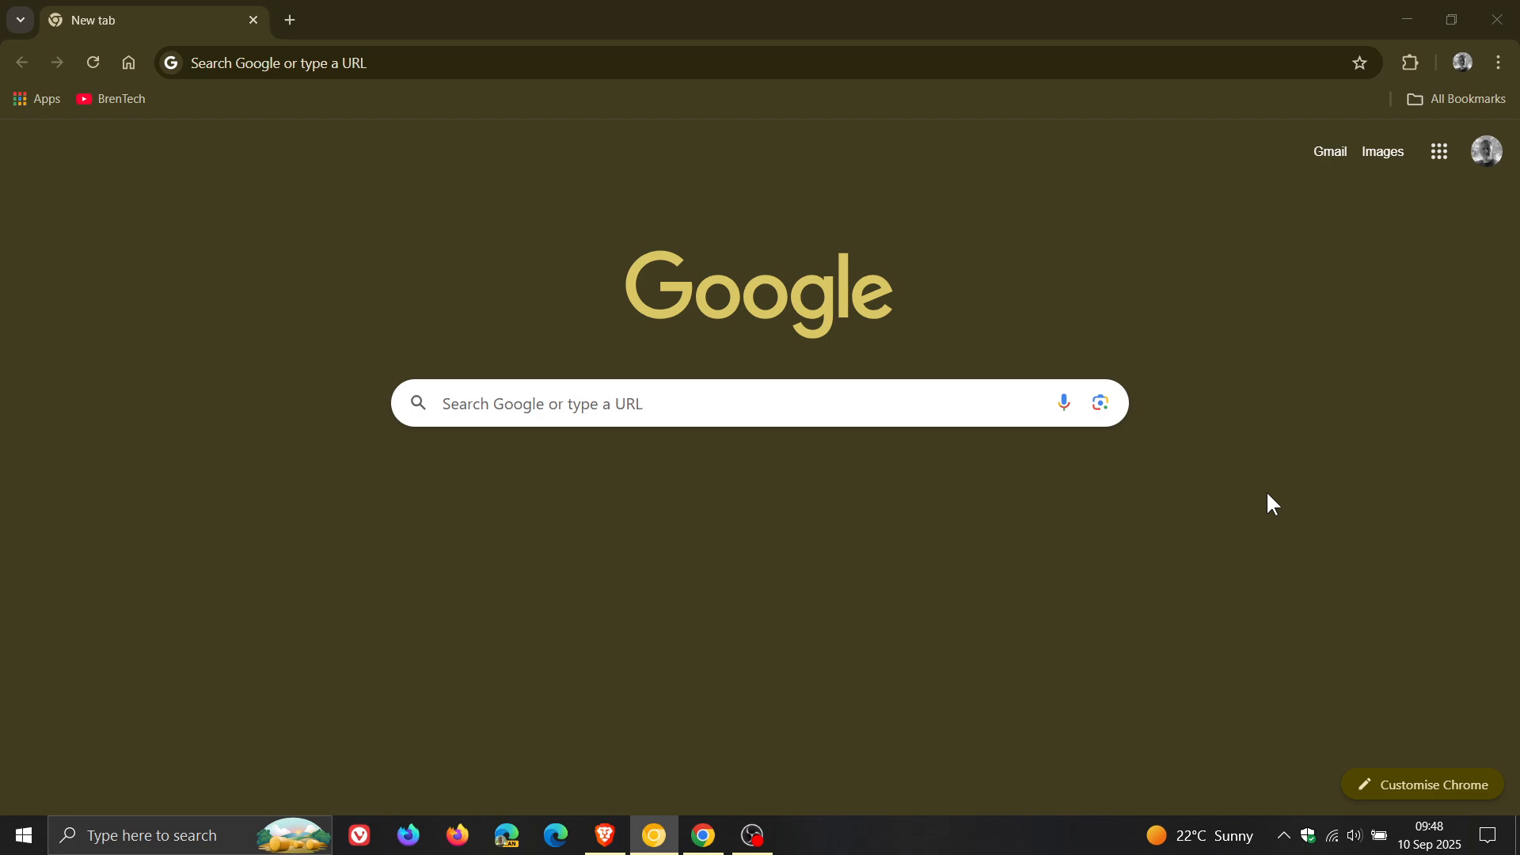
Step: Show About Google Chrome reporting up to date at 140.0.7339.128 and select the trailing '128'
click(1497, 62)
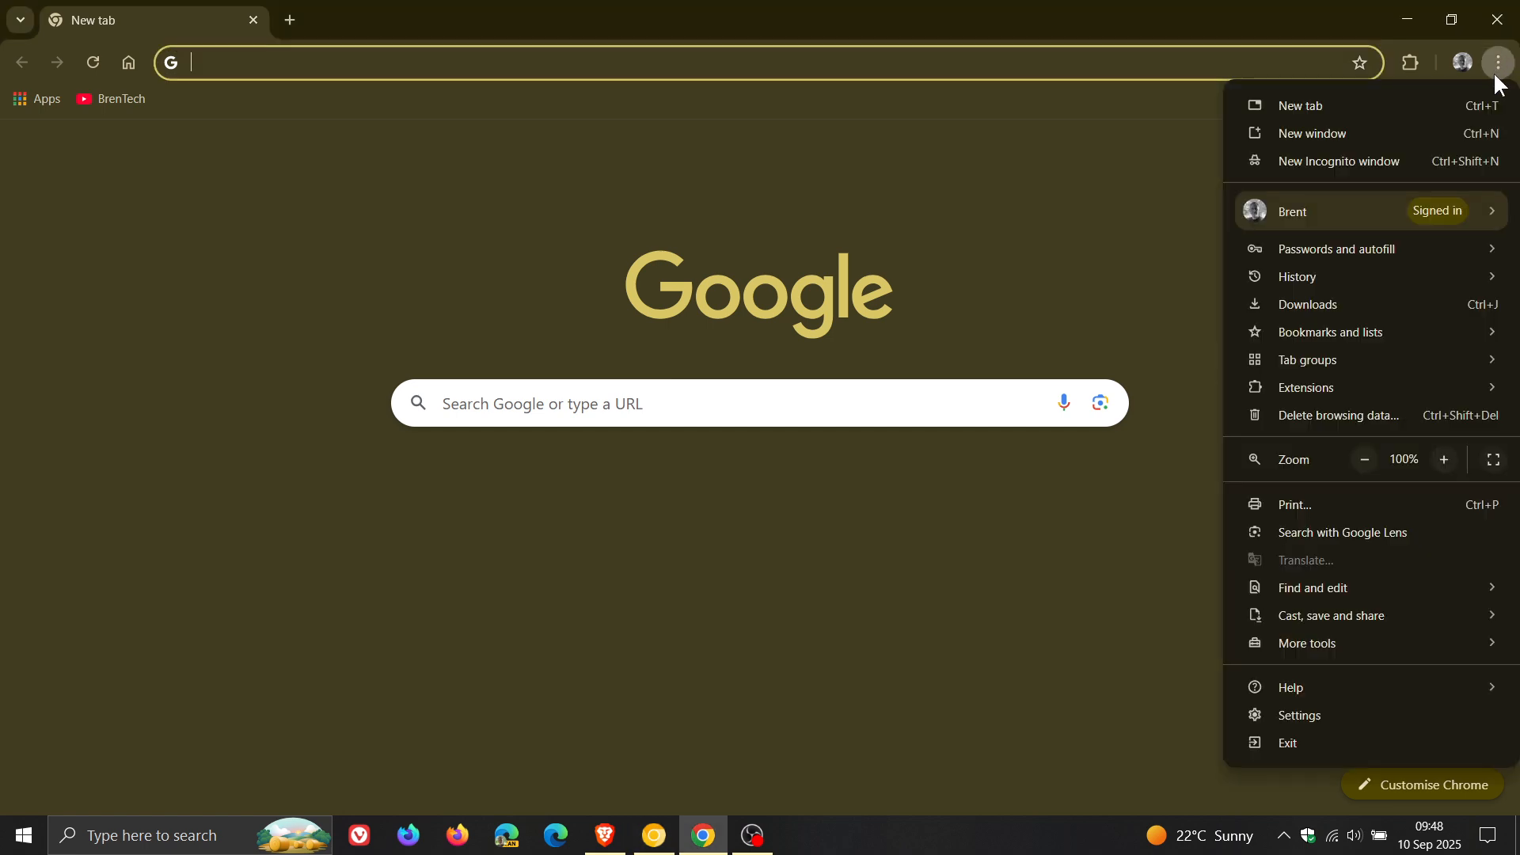
click(1291, 687)
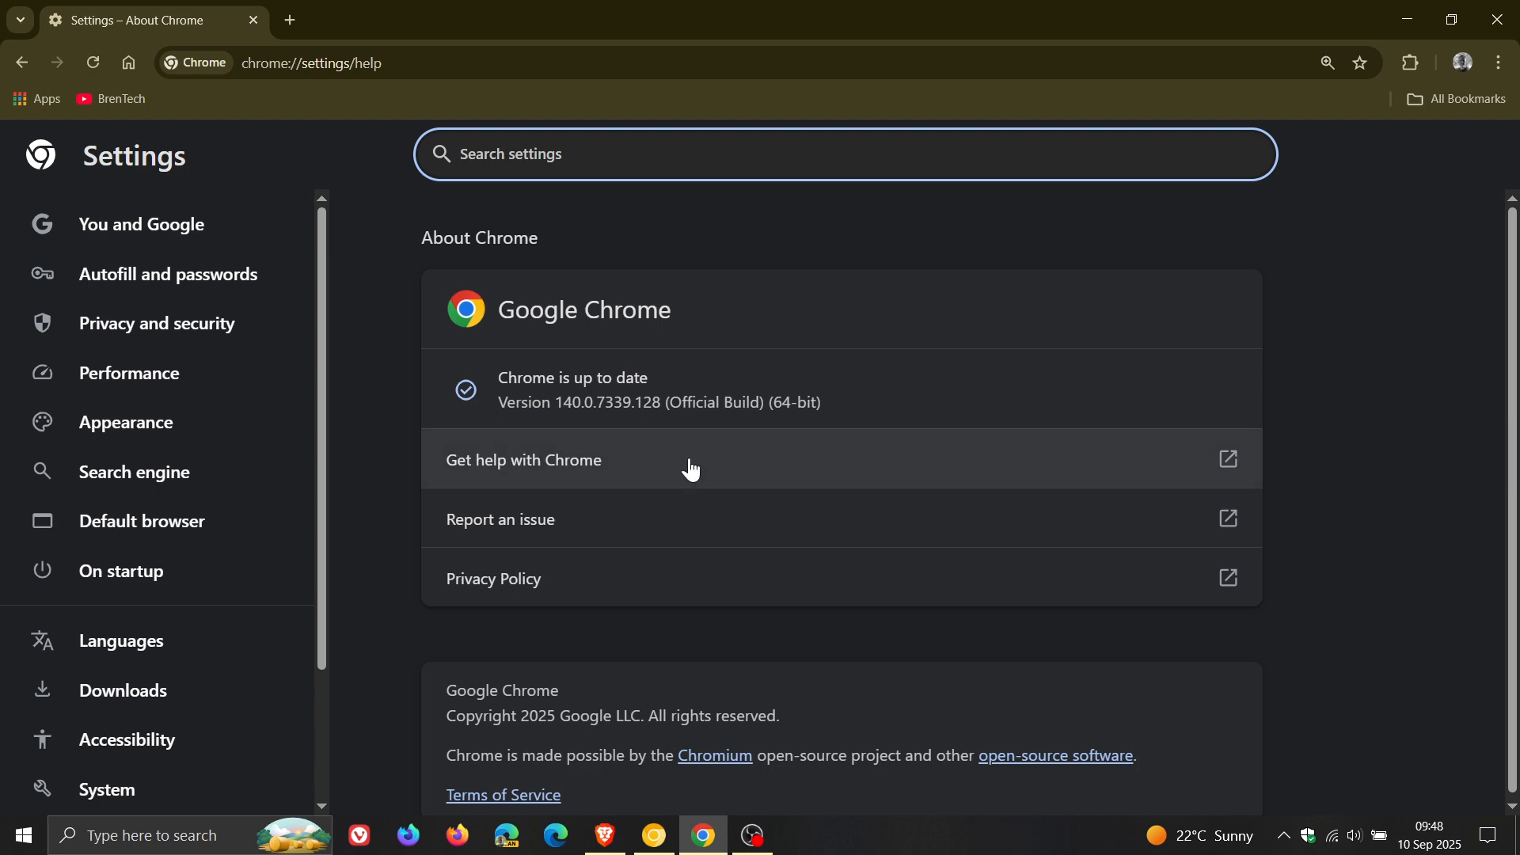
mouse_move(567, 429)
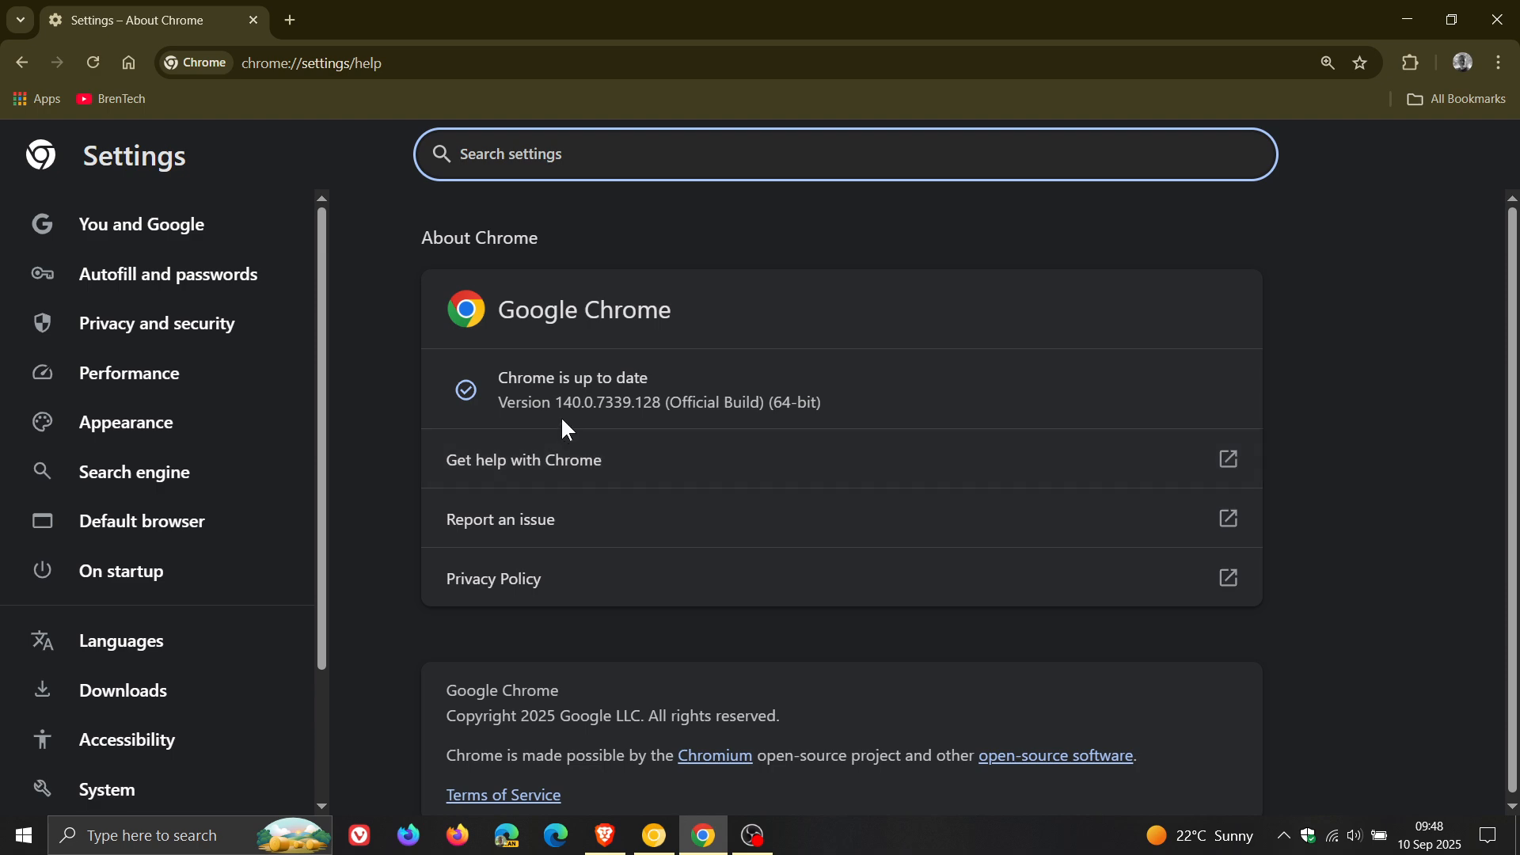
mouse_move(595, 432)
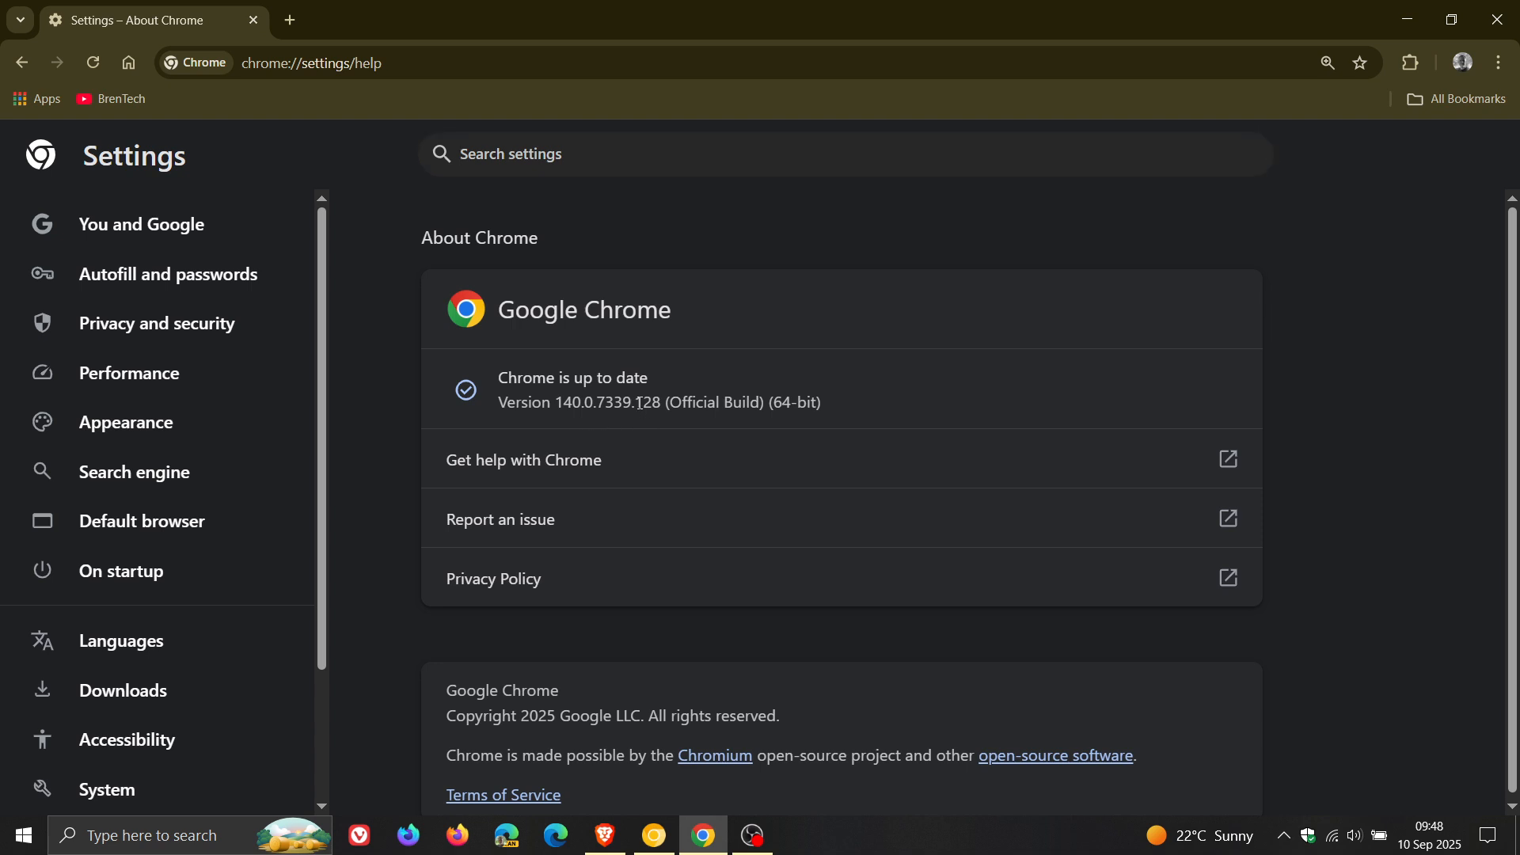
double_click(648, 404)
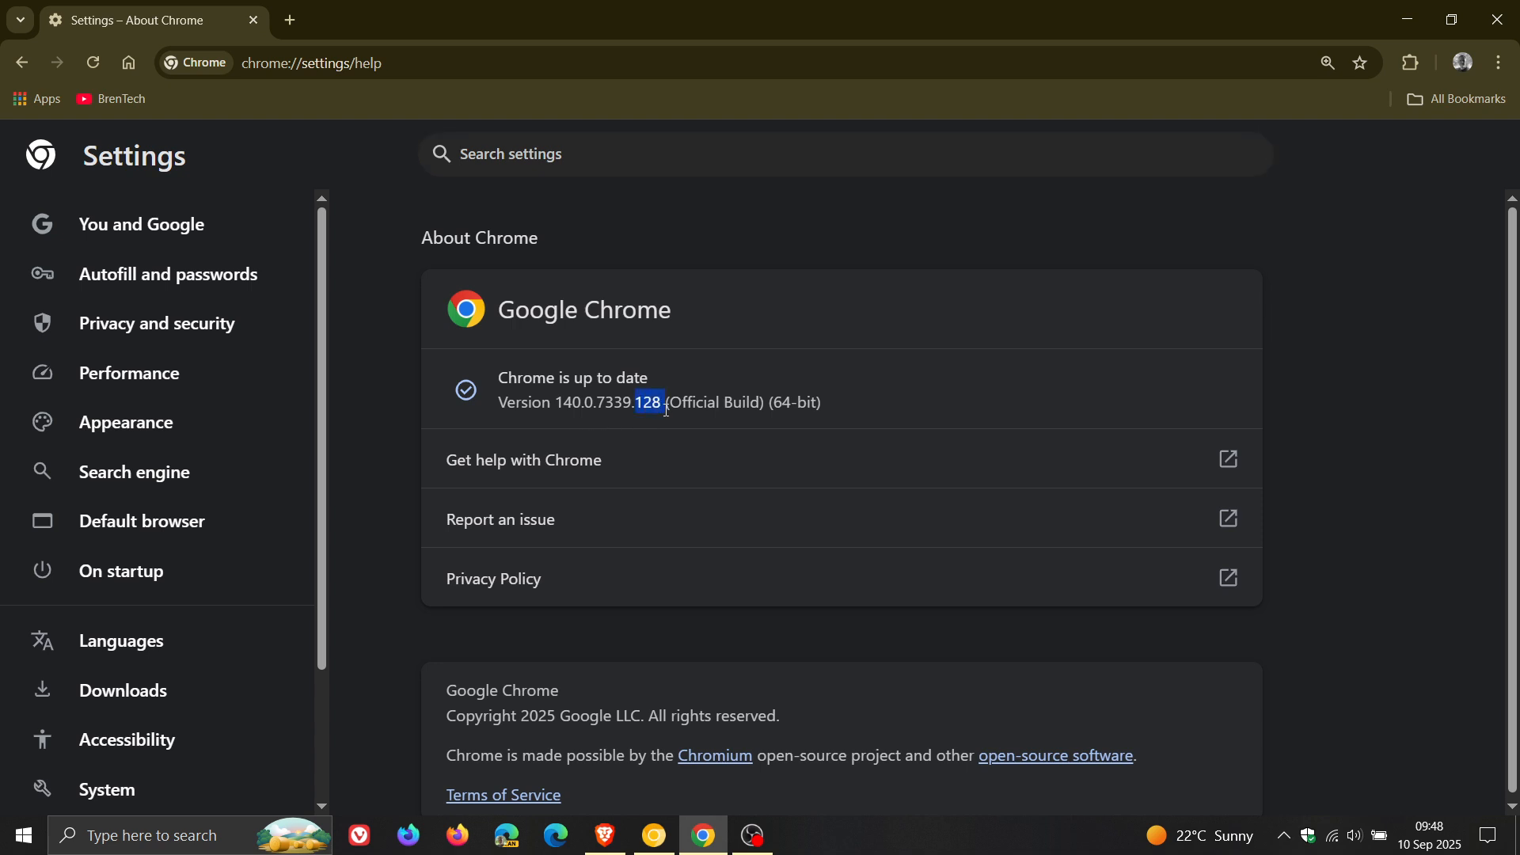
mouse_move(1157, 320)
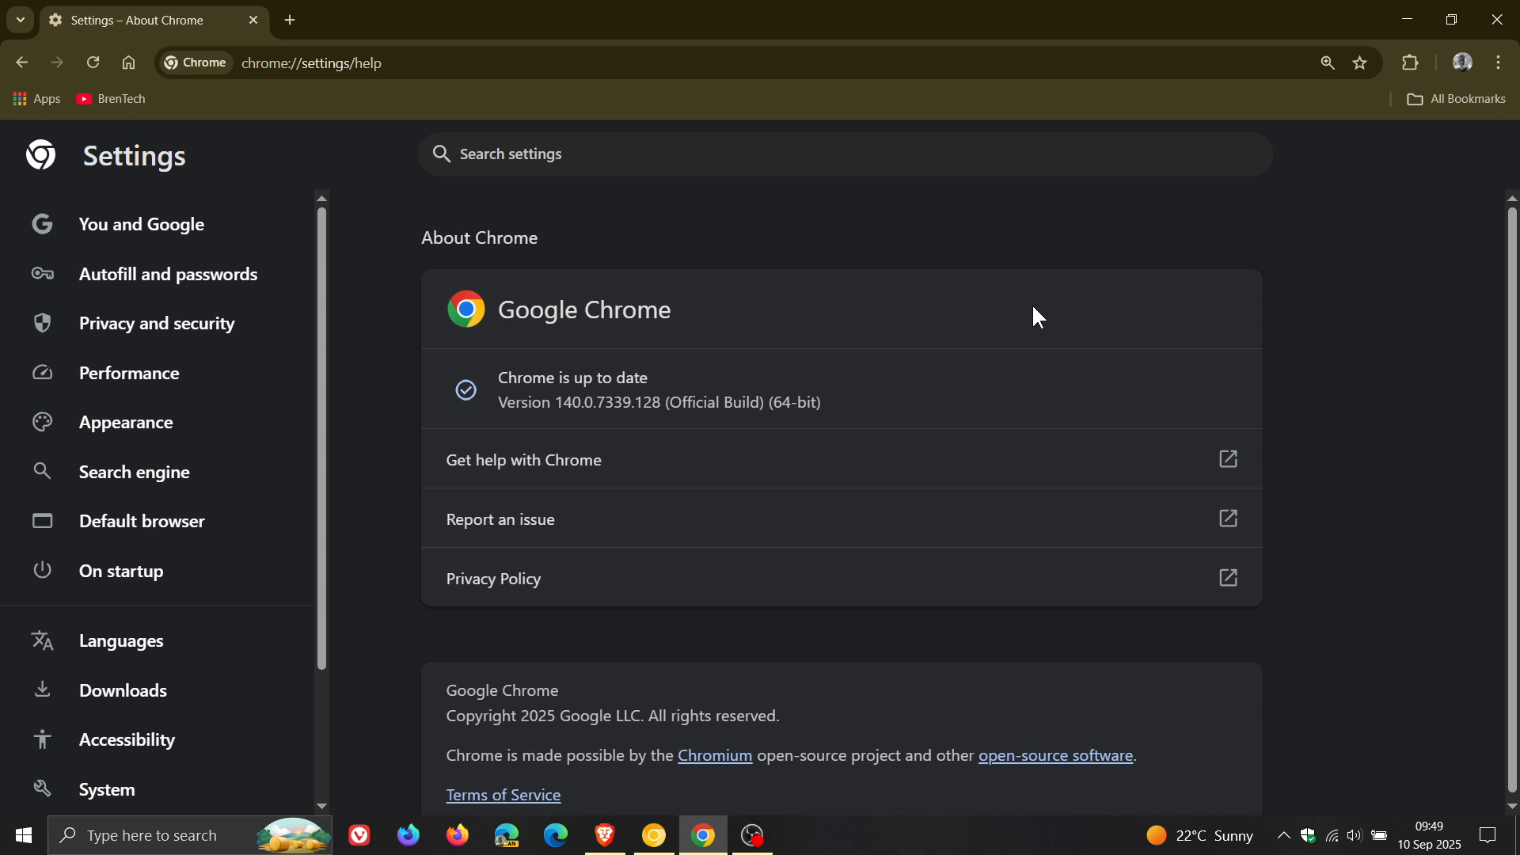
mouse_move(553, 239)
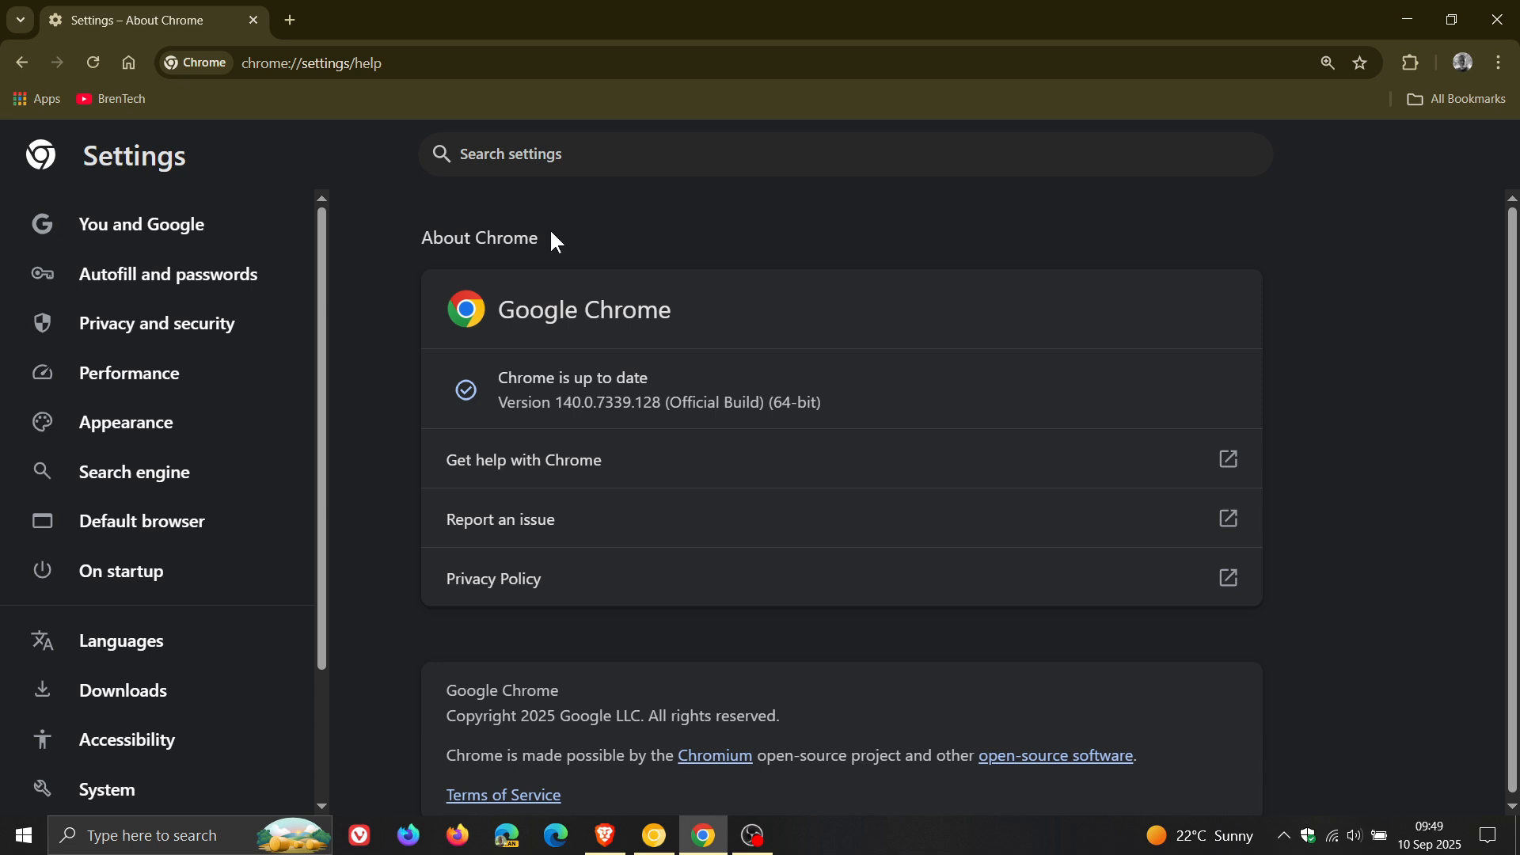
mouse_move(1074, 271)
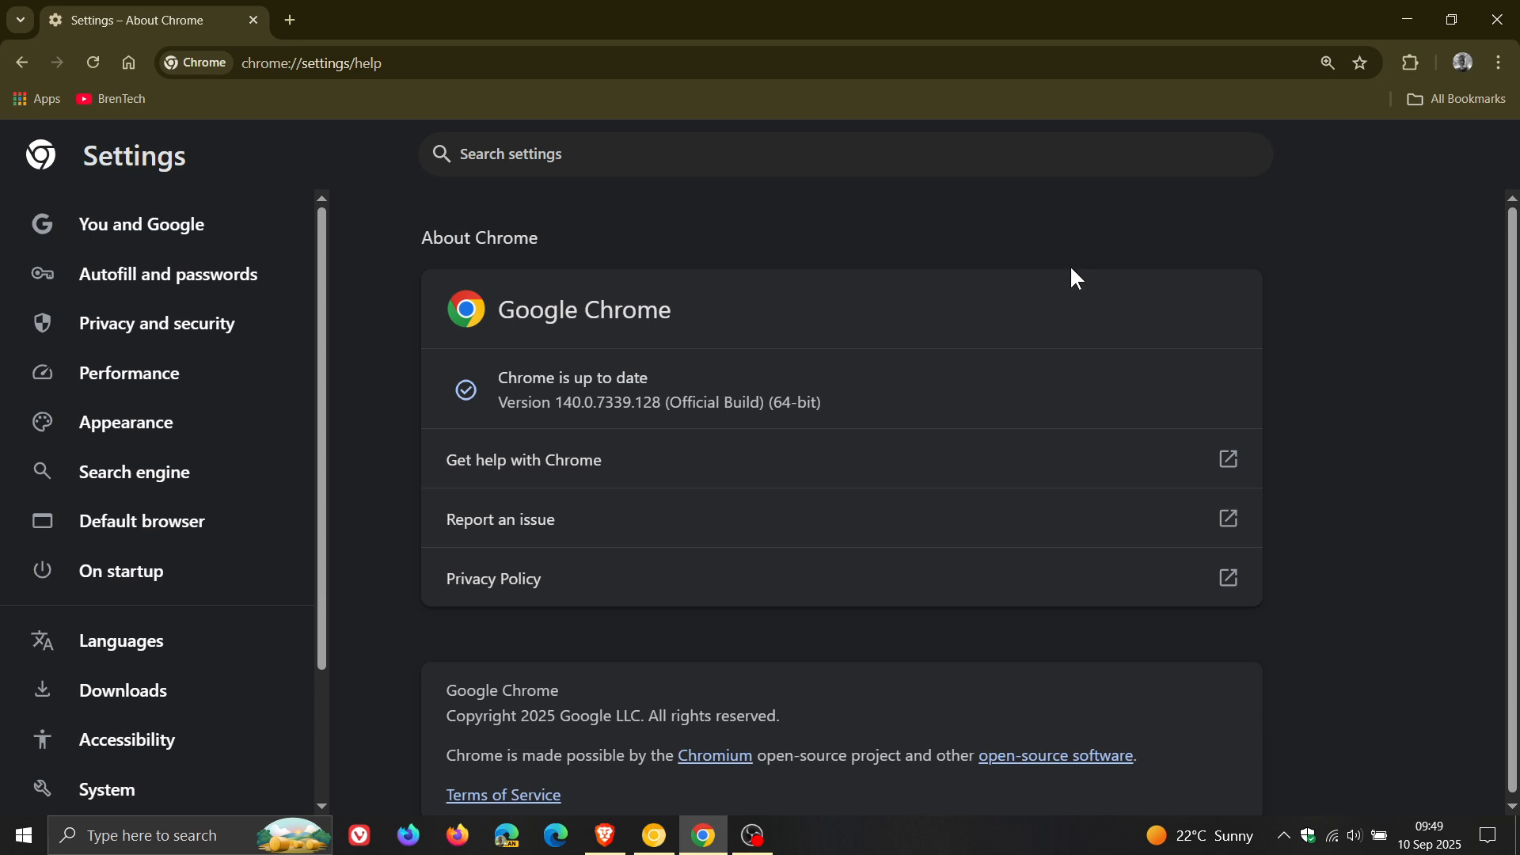
mouse_move(985, 277)
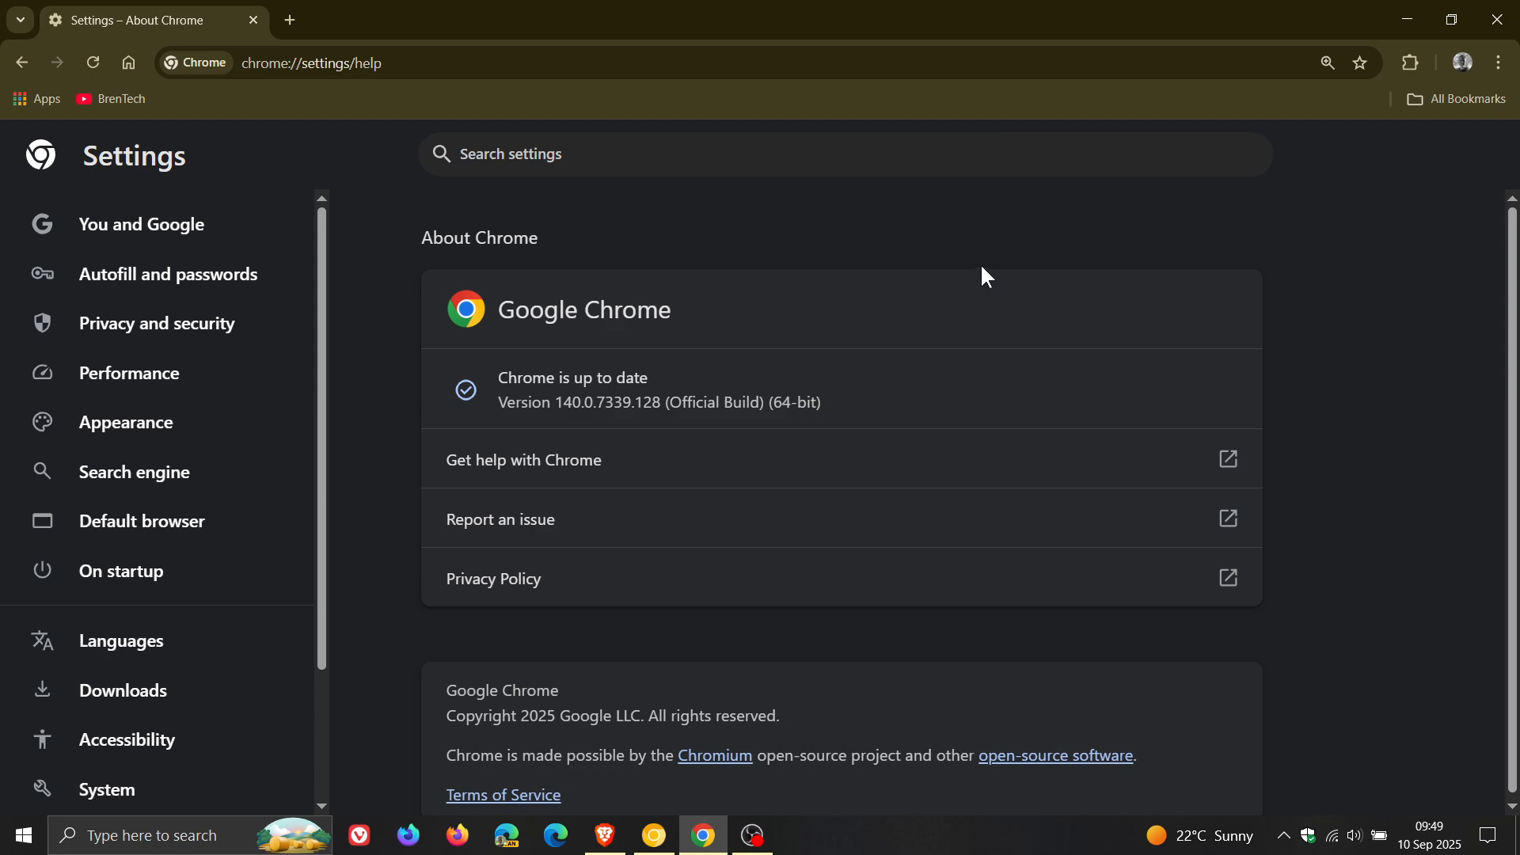
mouse_move(1019, 283)
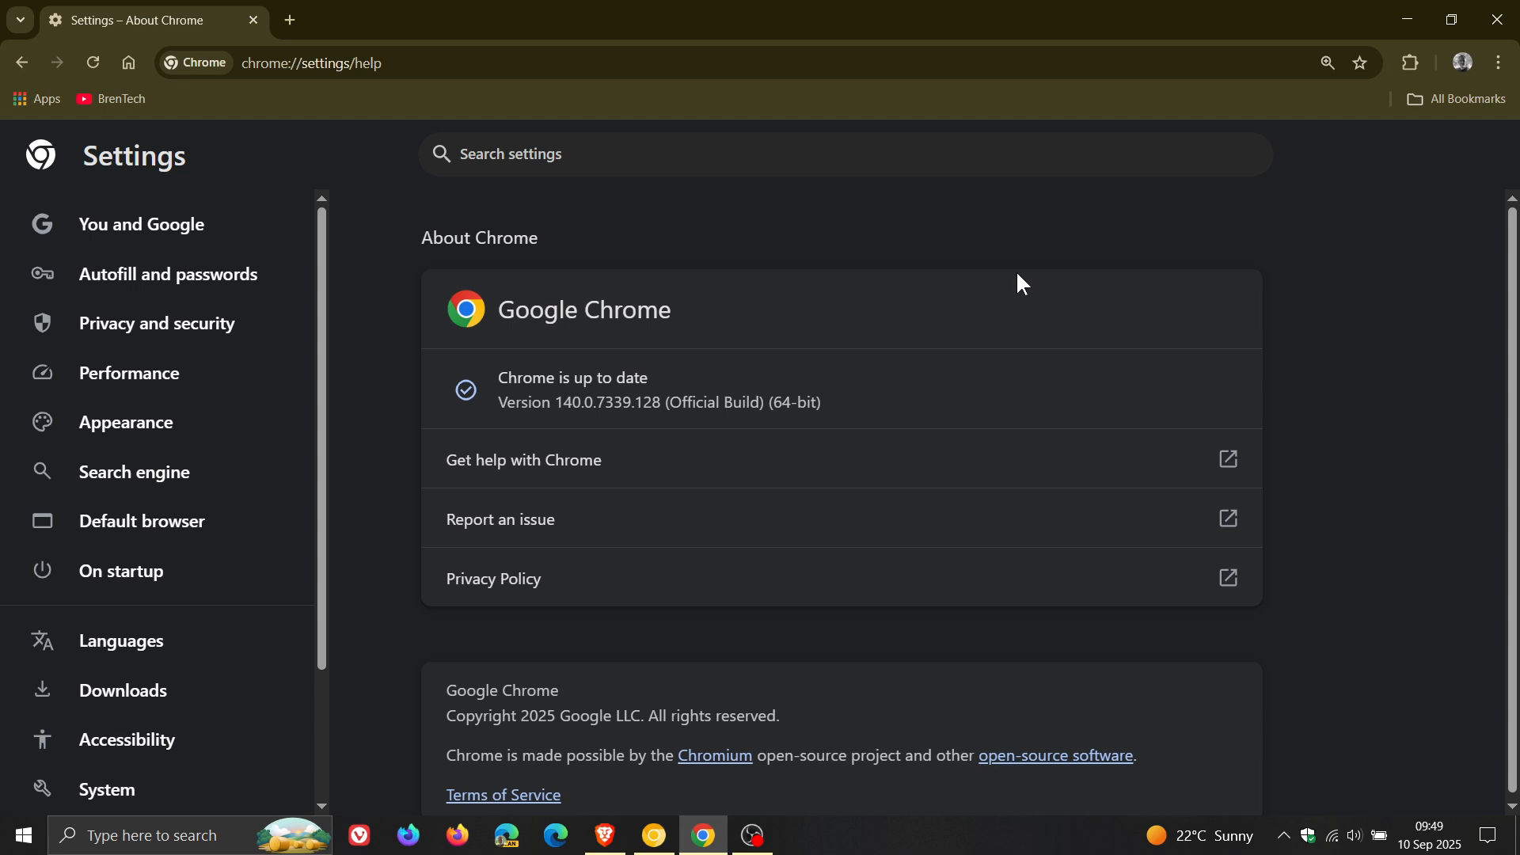
mouse_move(608, 835)
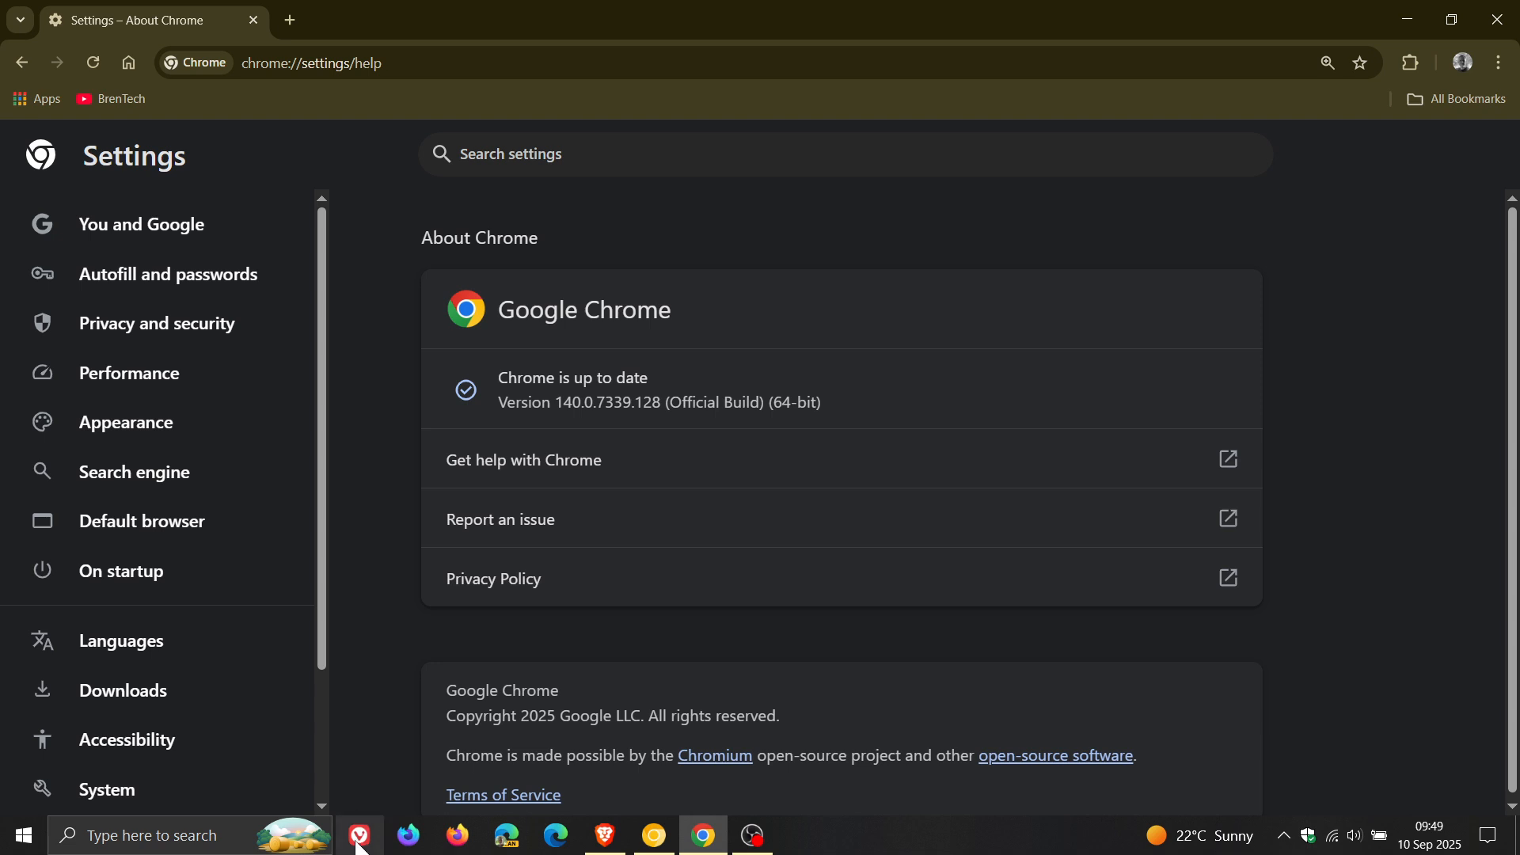
mouse_move(1315, 306)
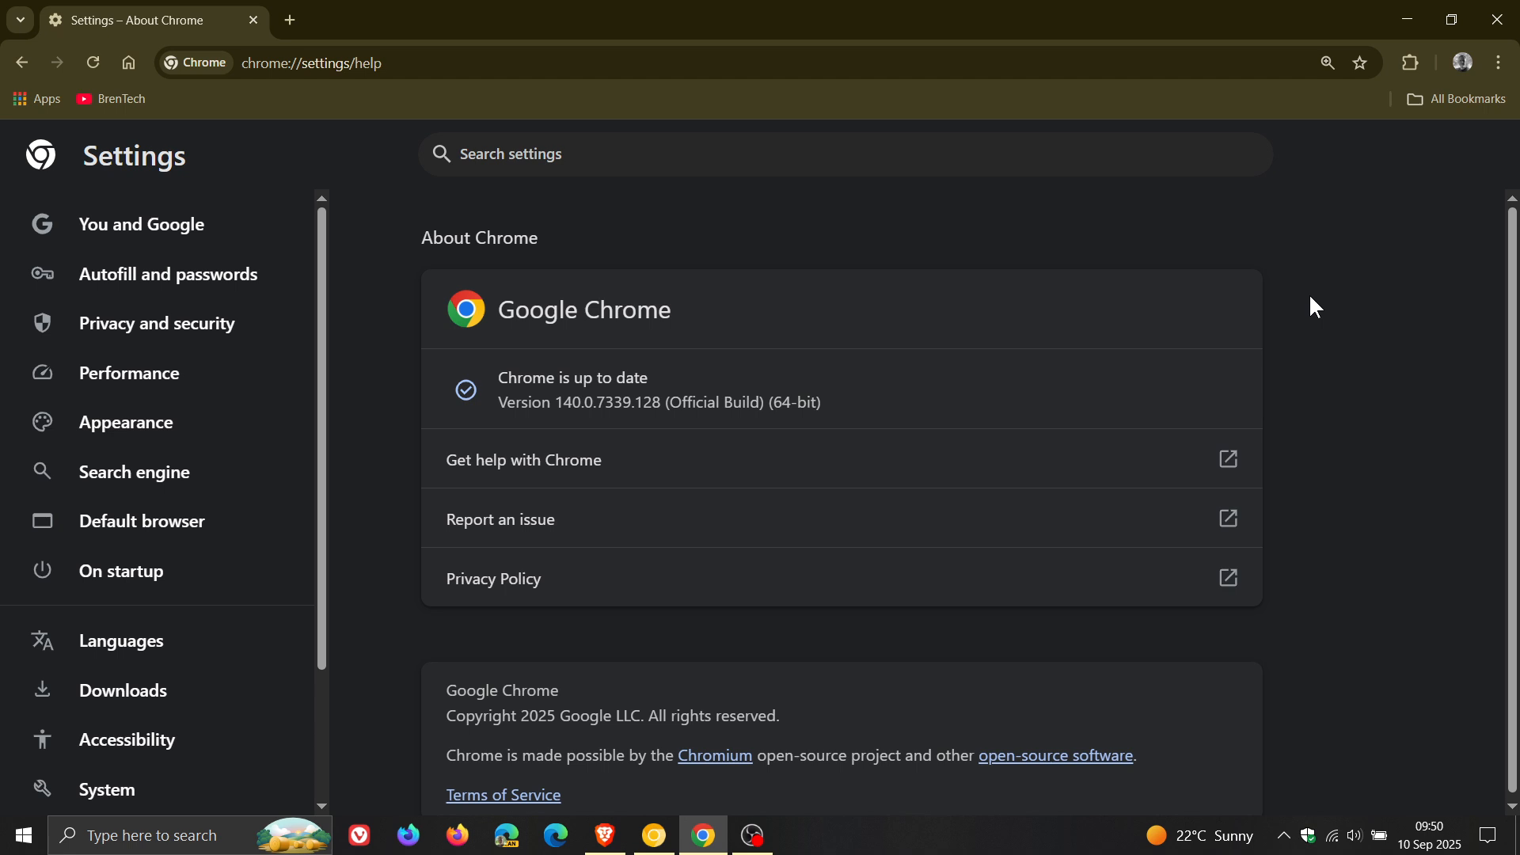
mouse_move(603, 834)
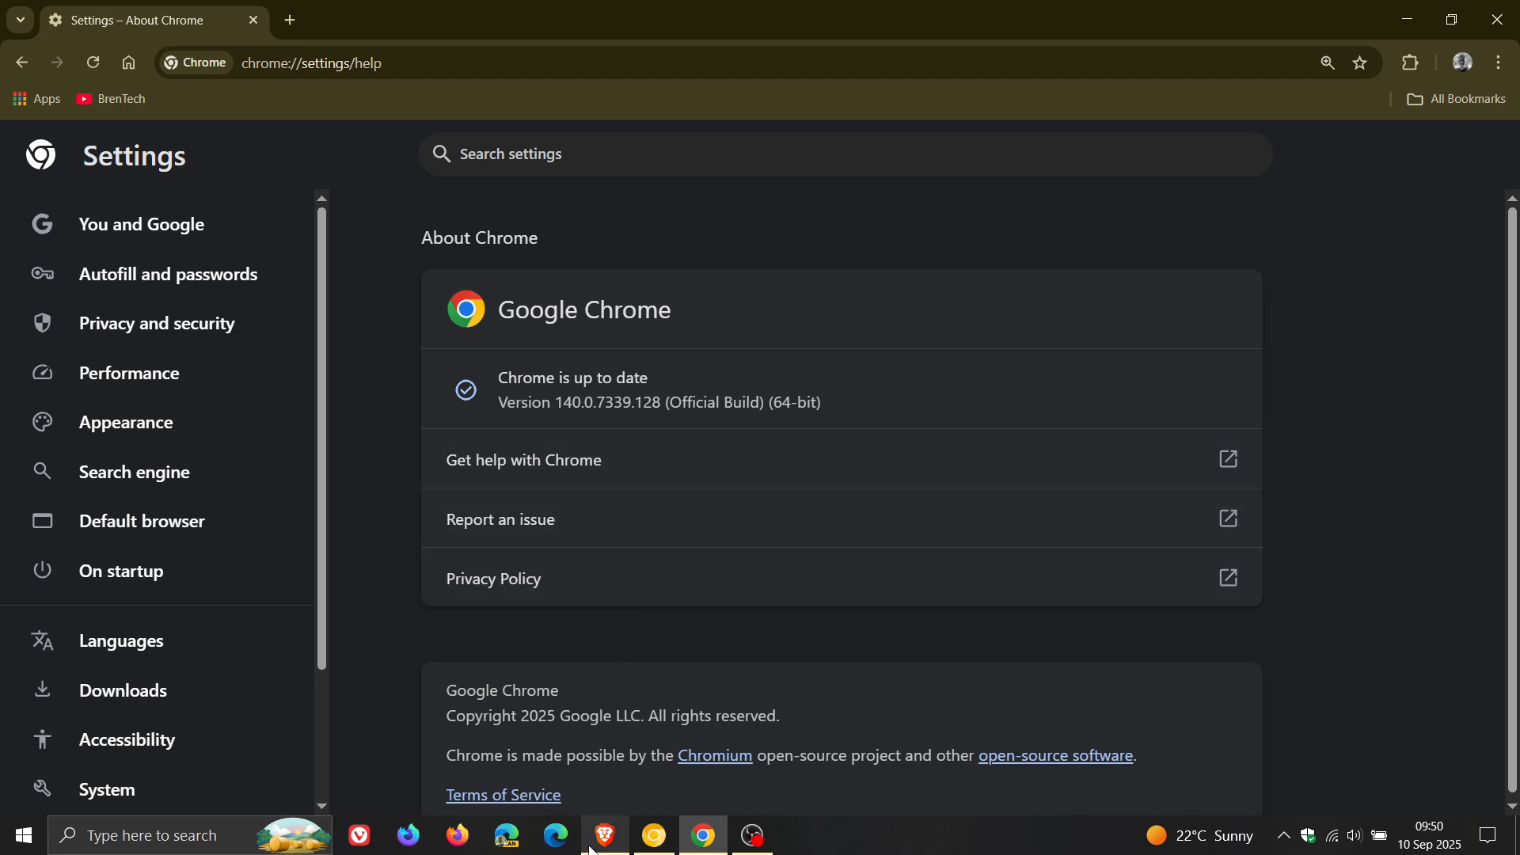
mouse_move(604, 835)
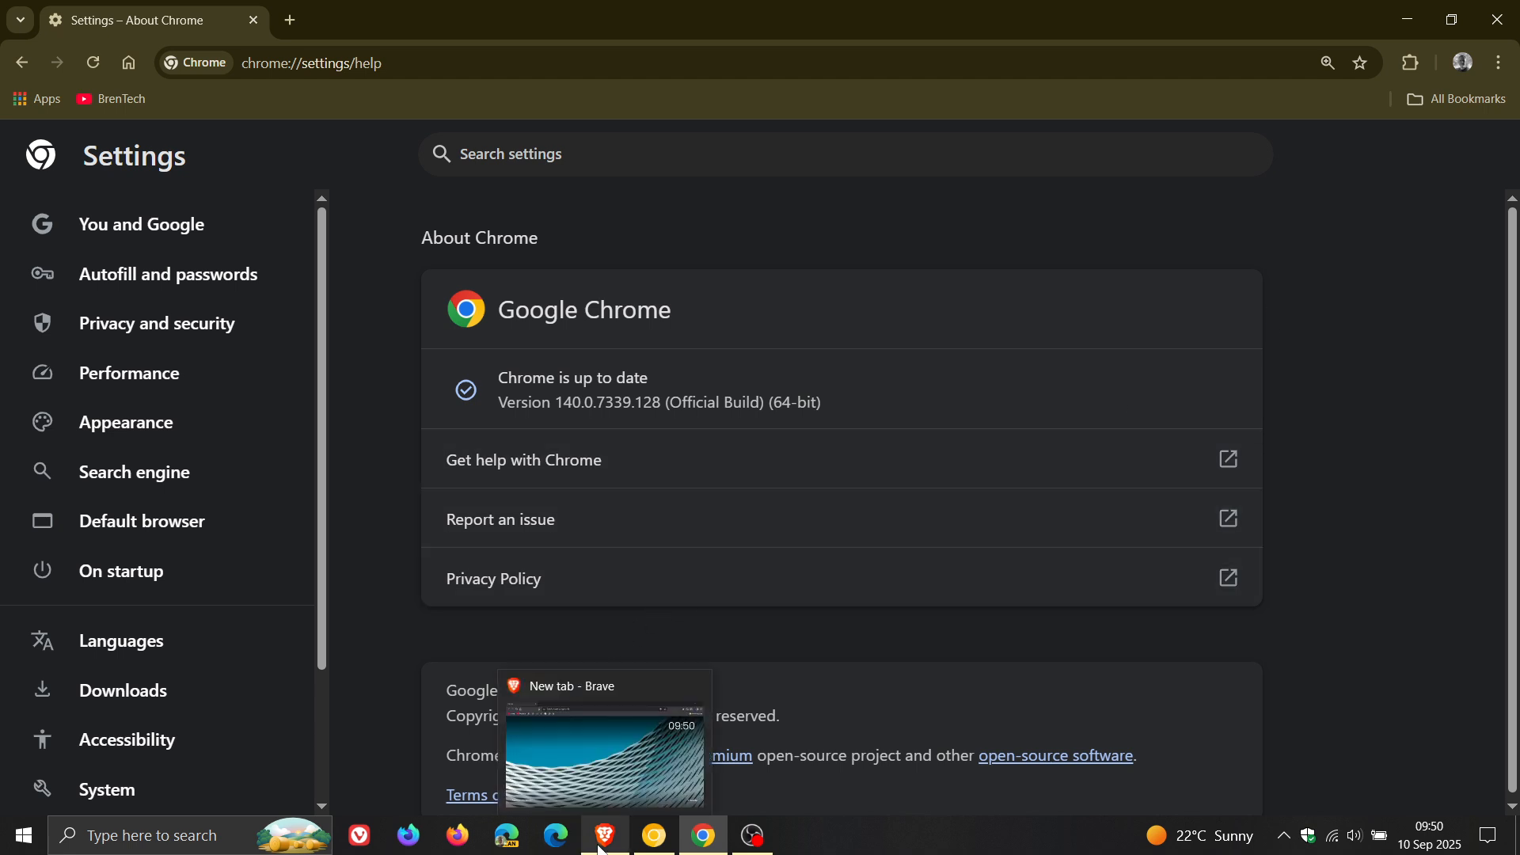
Step: Switch from Chrome to the Brave window showing its new tab page with clock
click(604, 835)
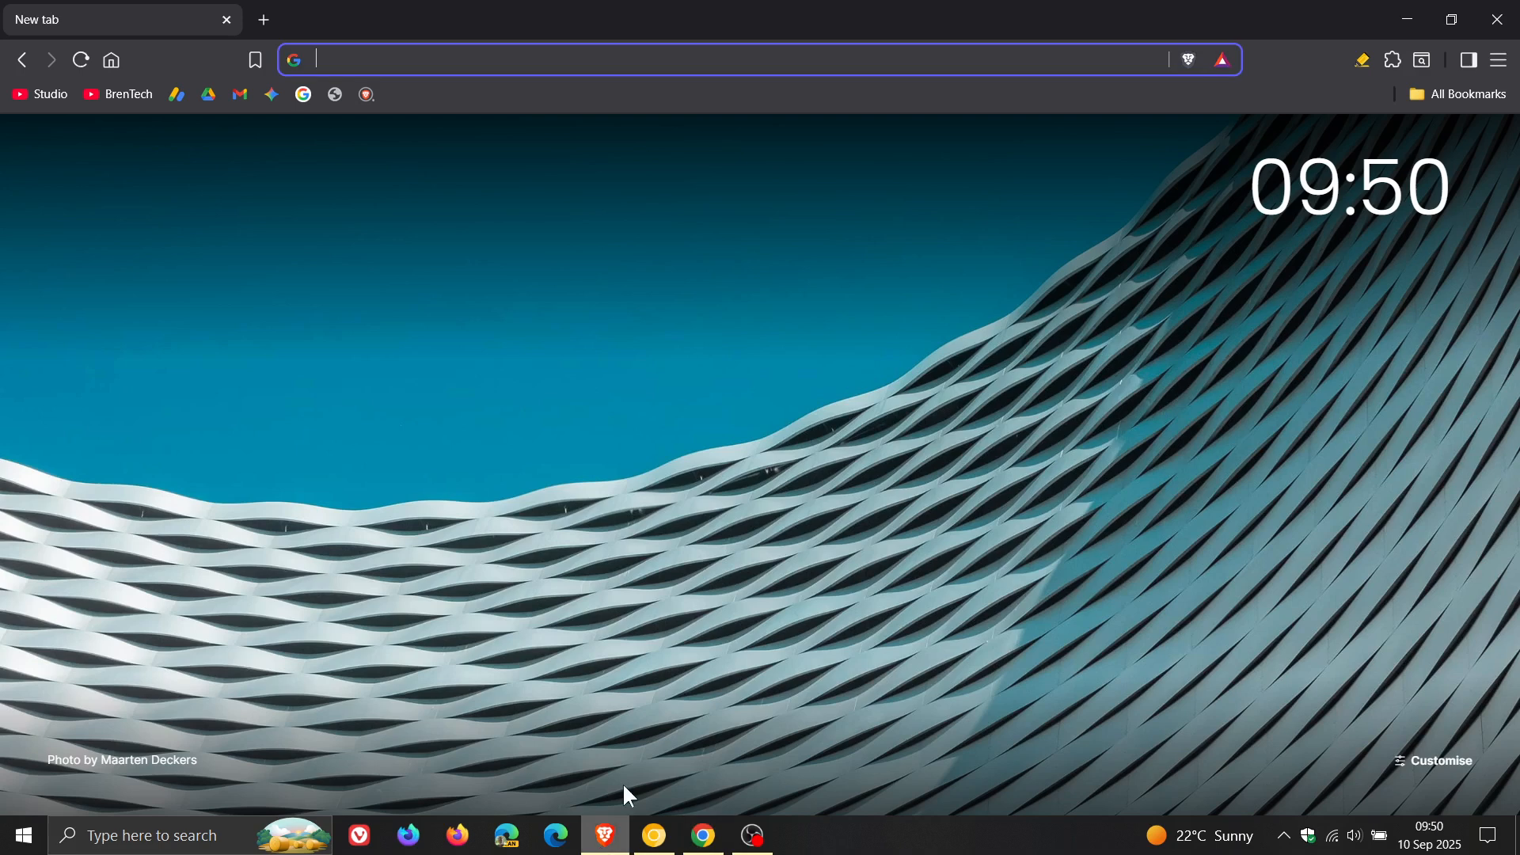
mouse_move(1289, 462)
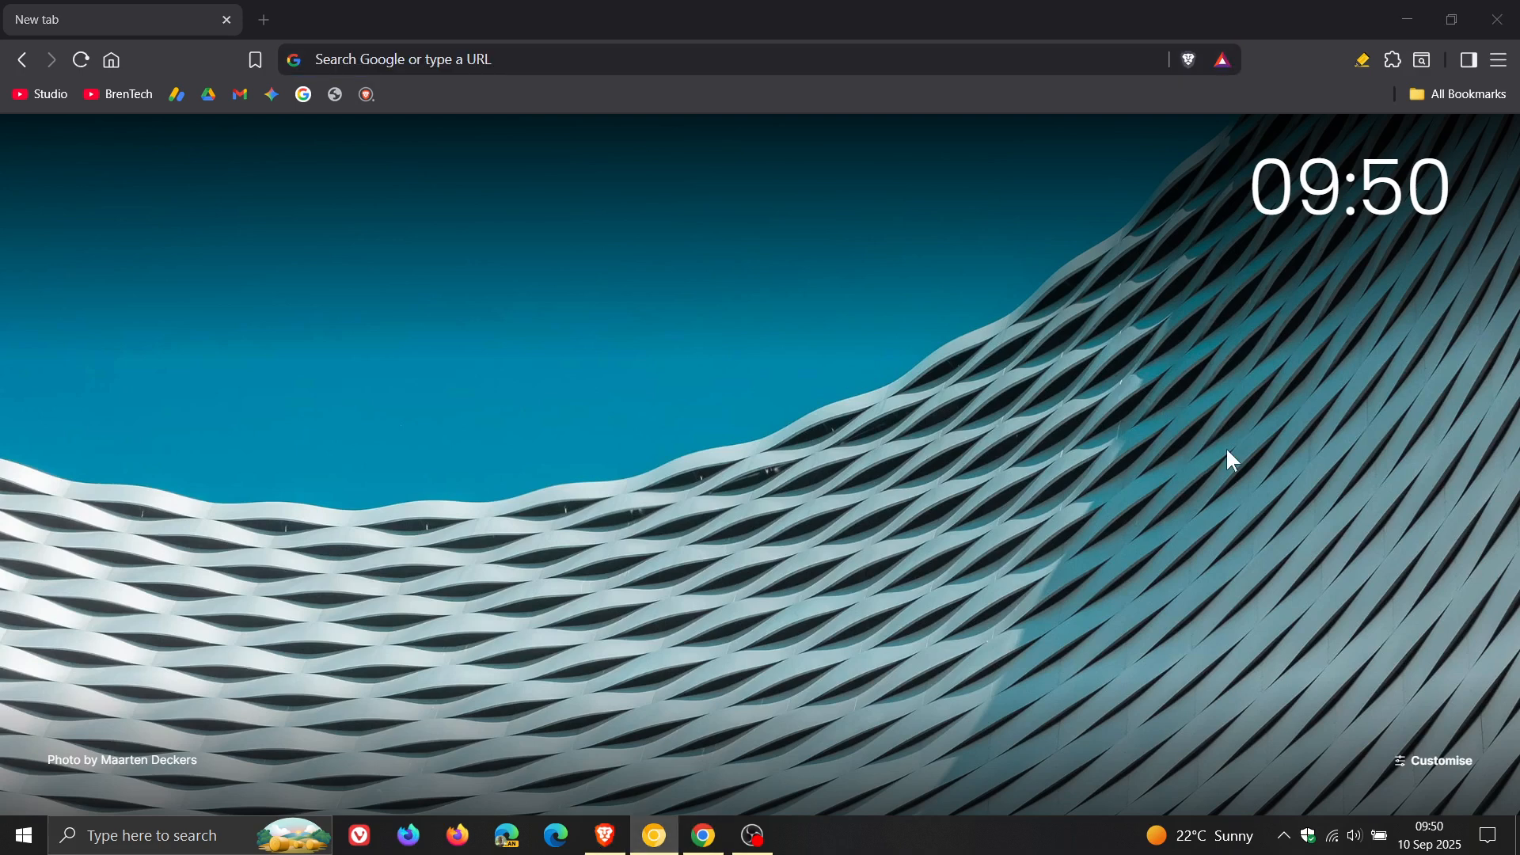
mouse_move(1093, 542)
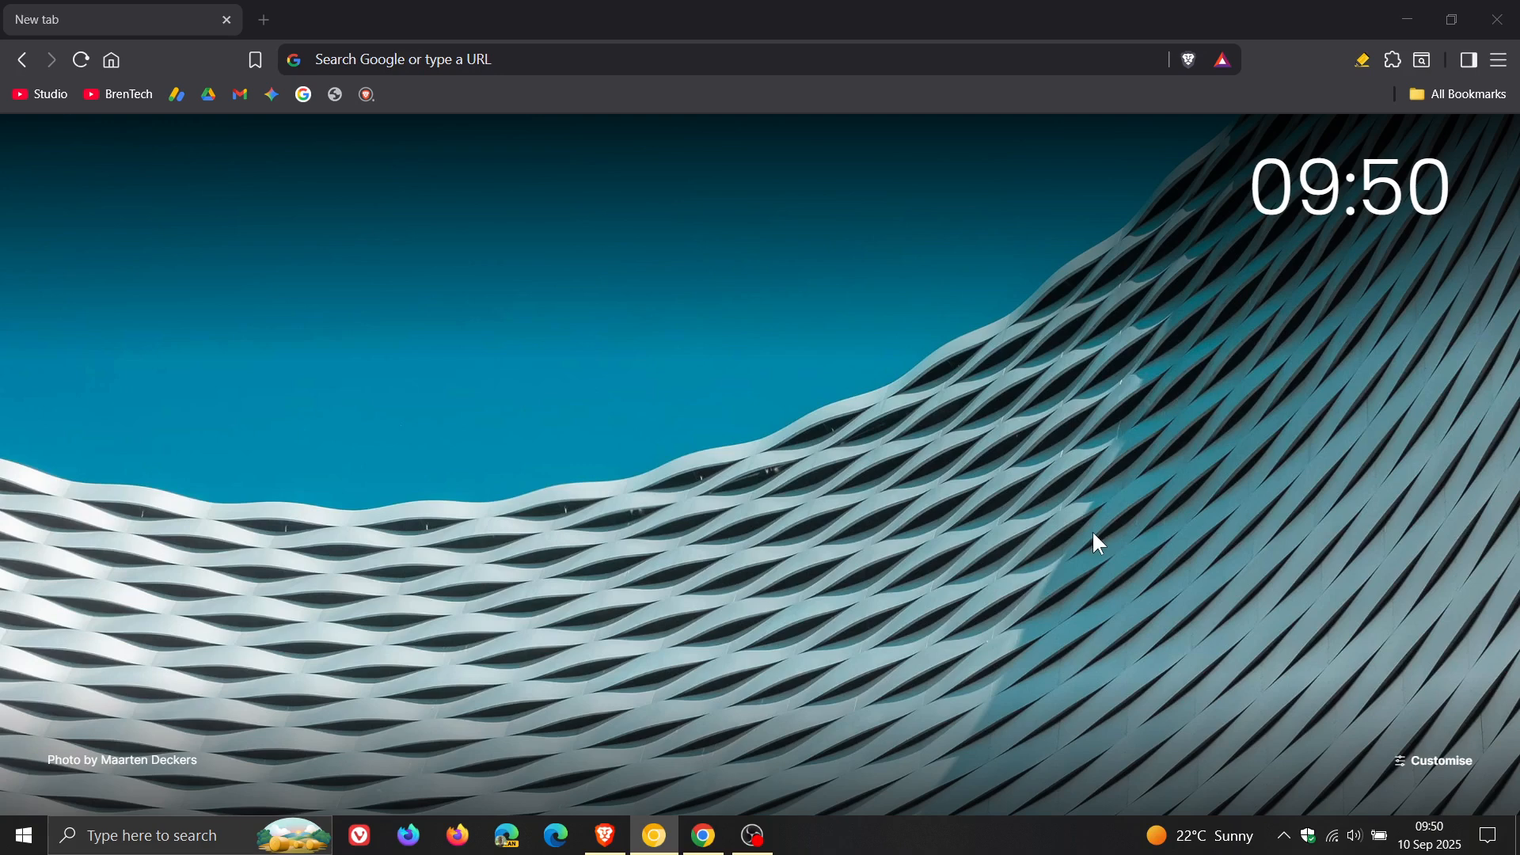
mouse_move(1498, 60)
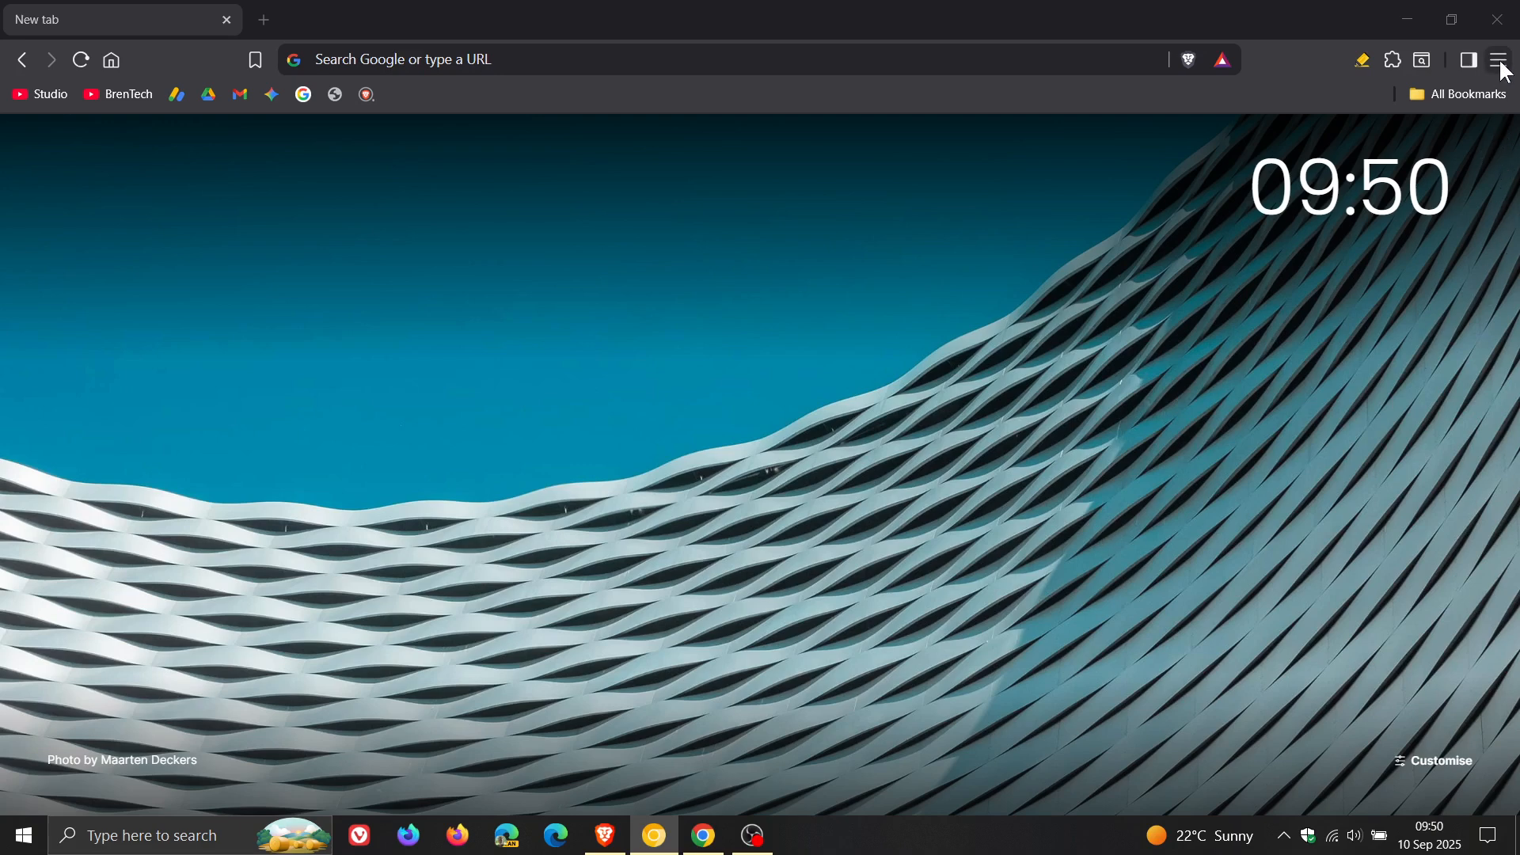
Step: Show About Brave reporting up to date at 1.82.165 on Chromium 140.0.7339.80
click(1497, 58)
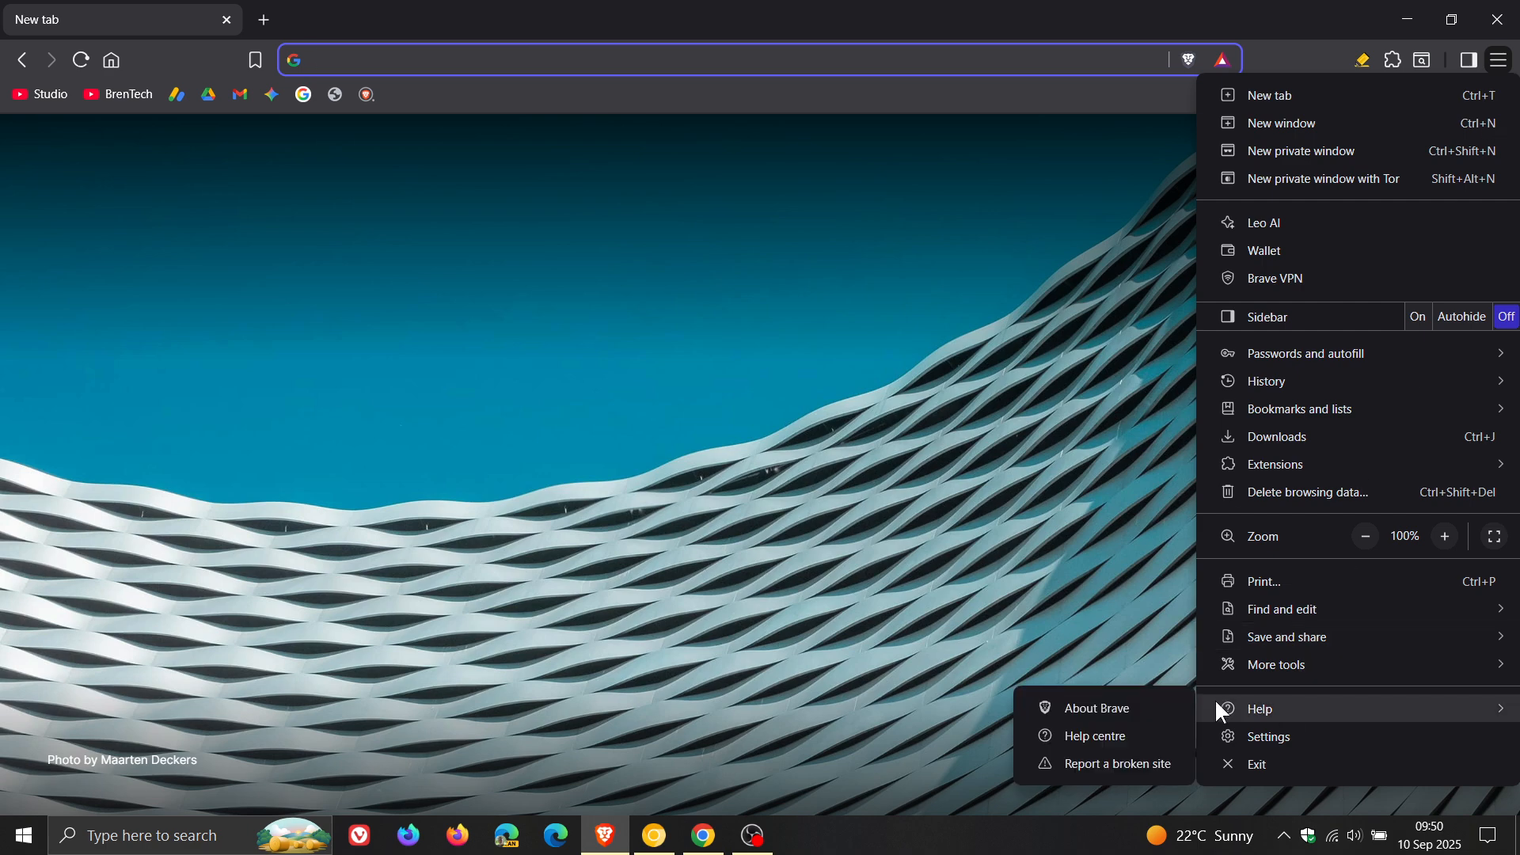
click(1099, 708)
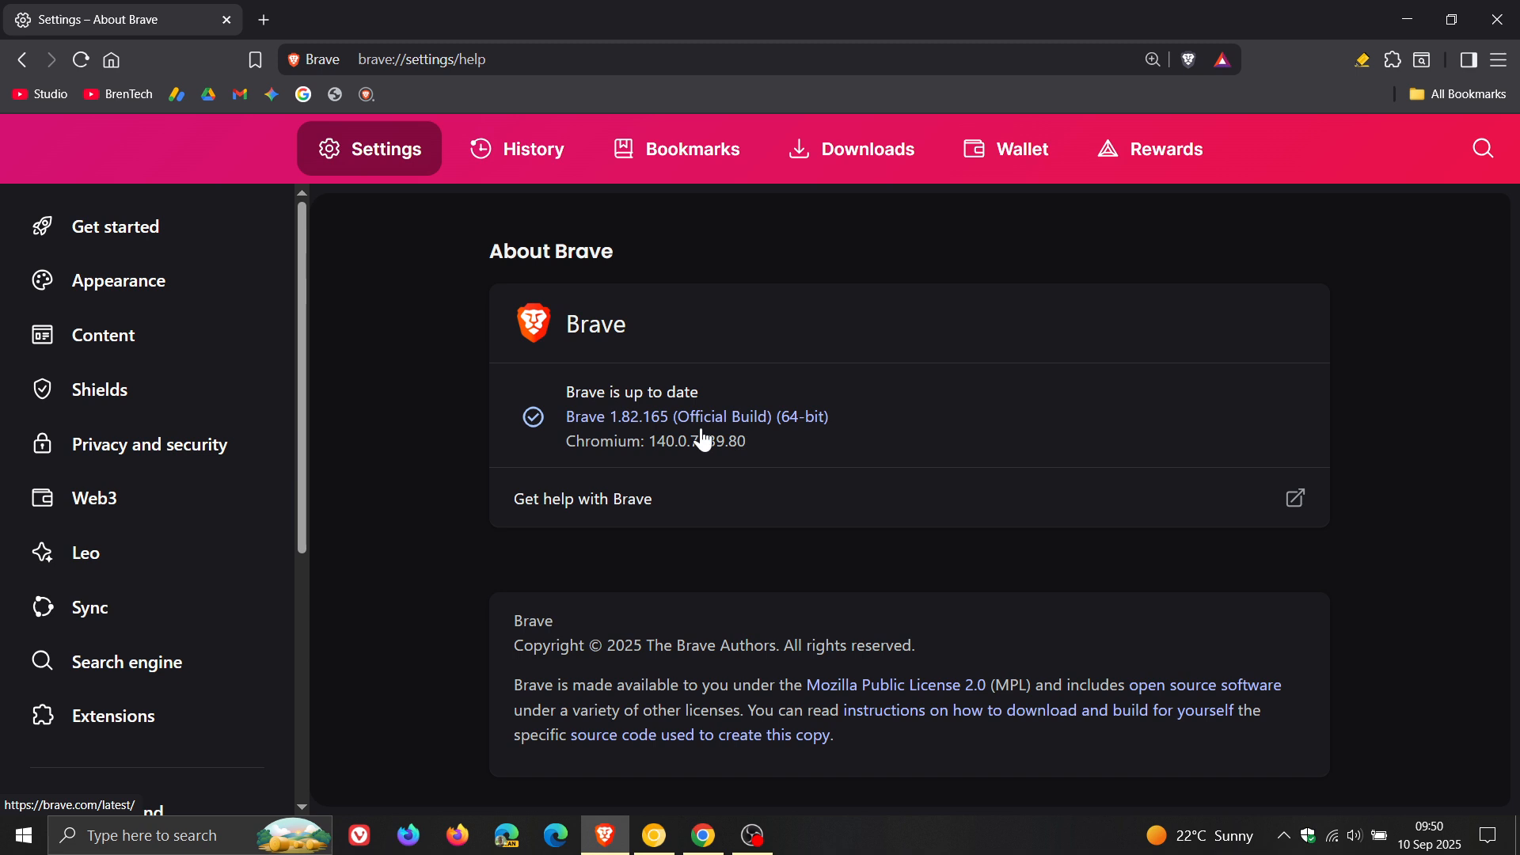
mouse_move(649, 447)
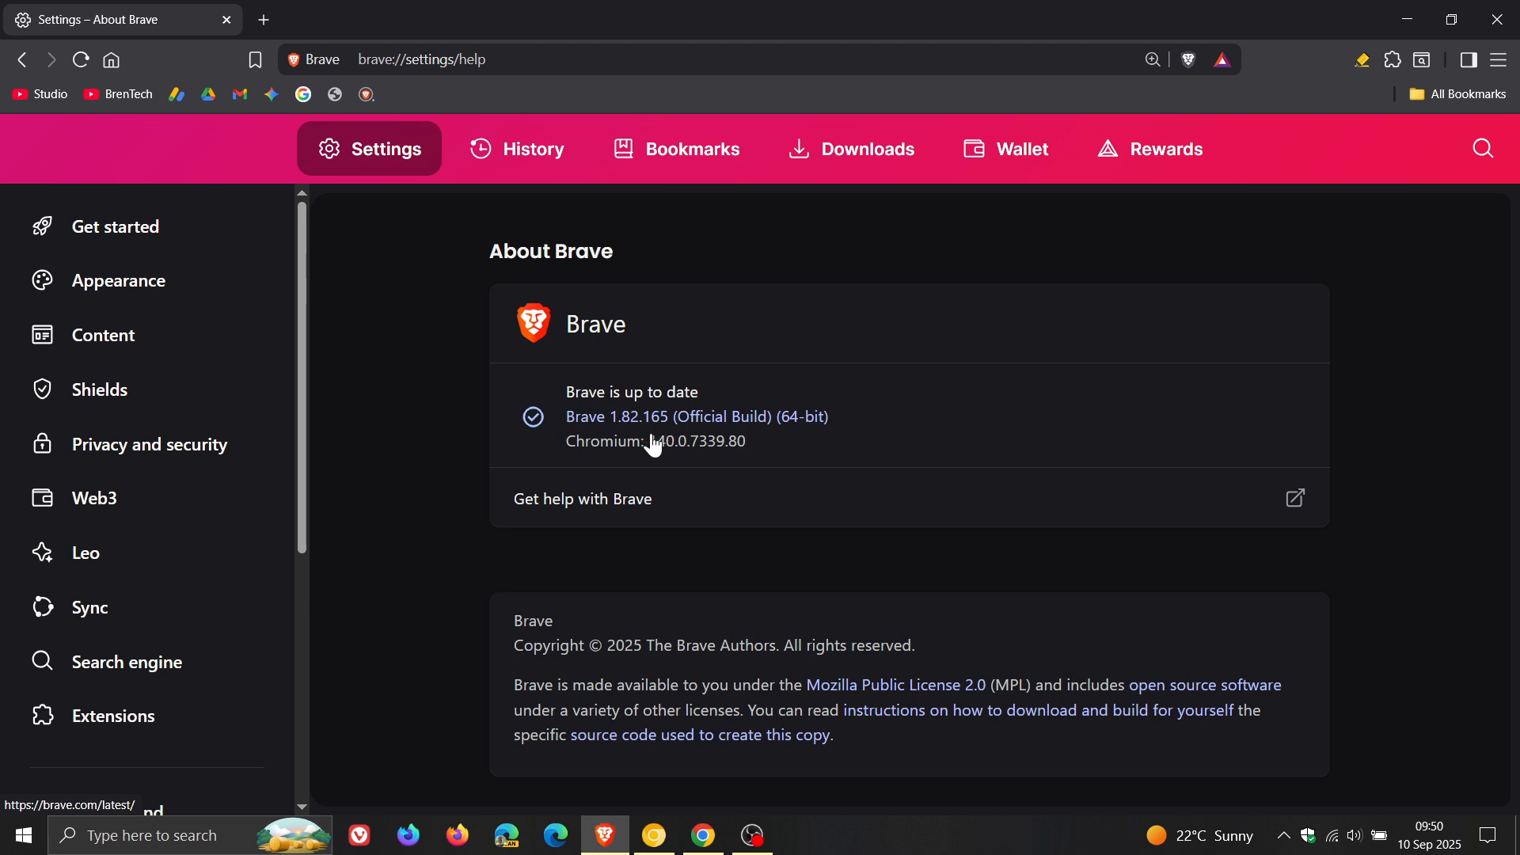
mouse_move(667, 473)
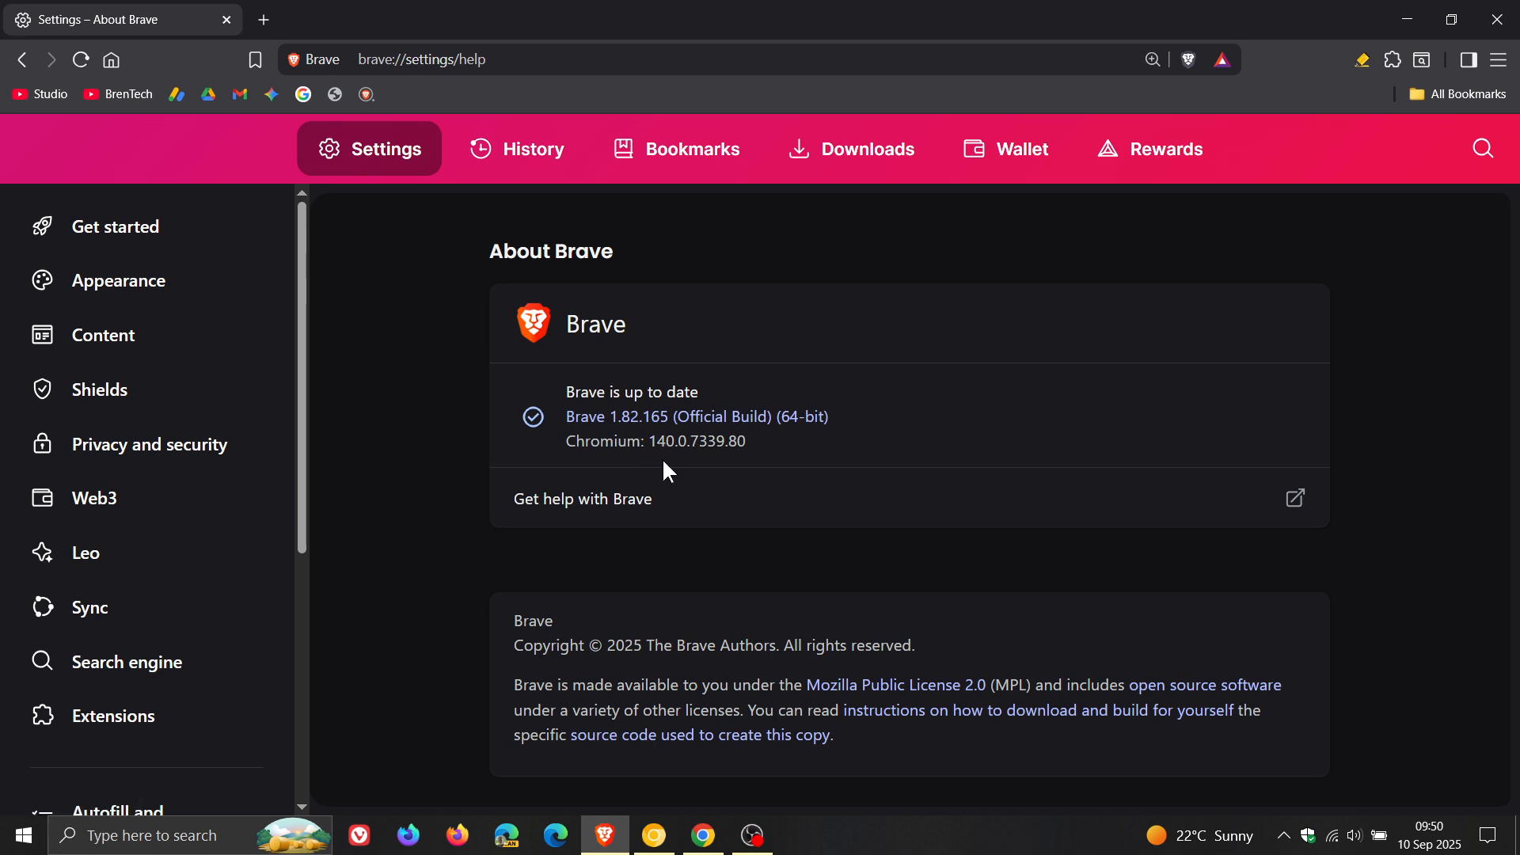
mouse_move(684, 455)
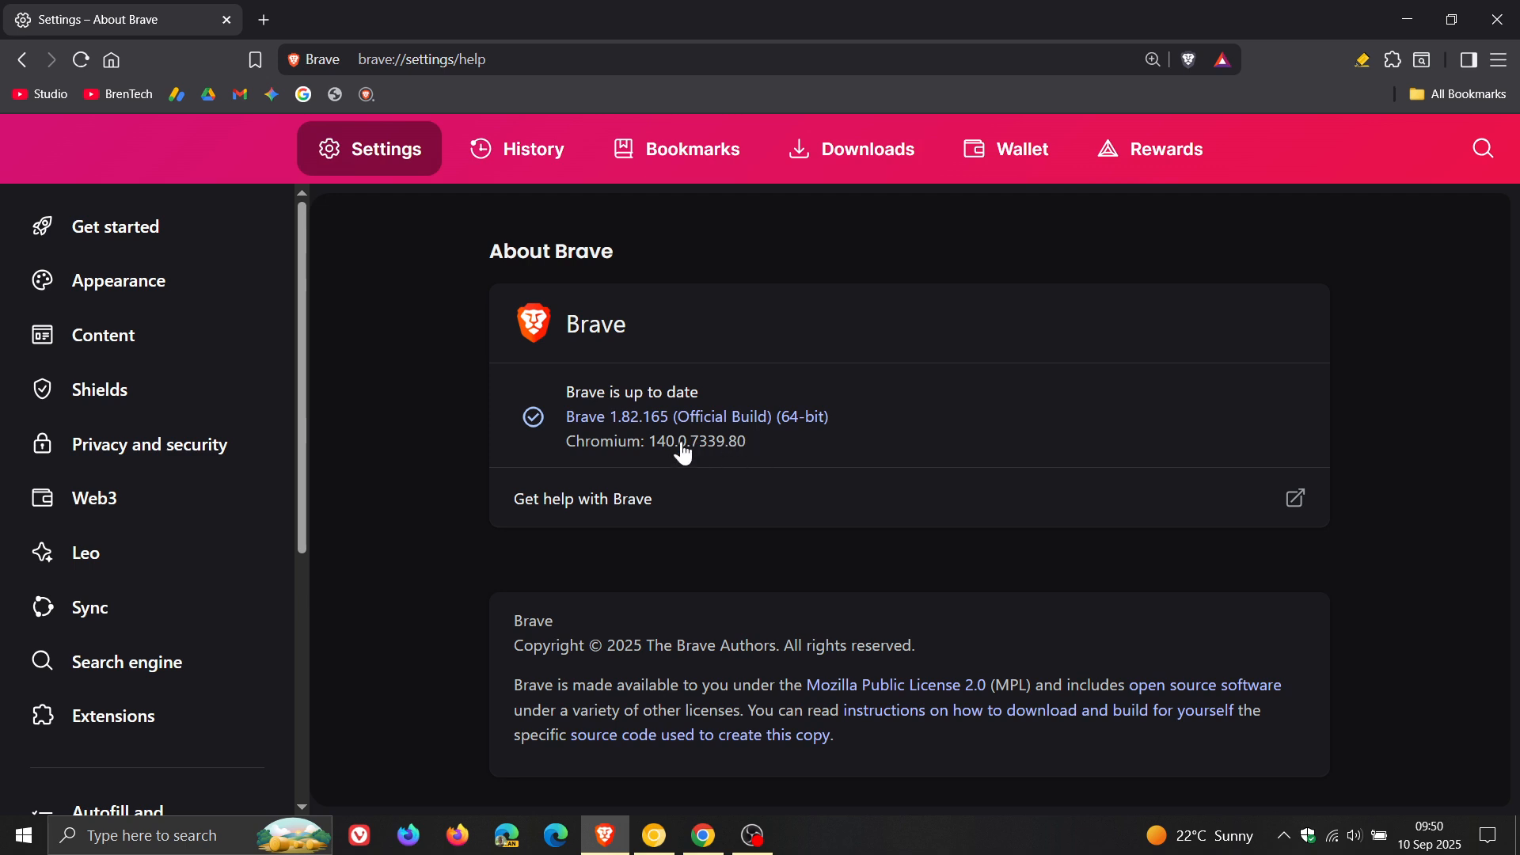
mouse_move(966, 403)
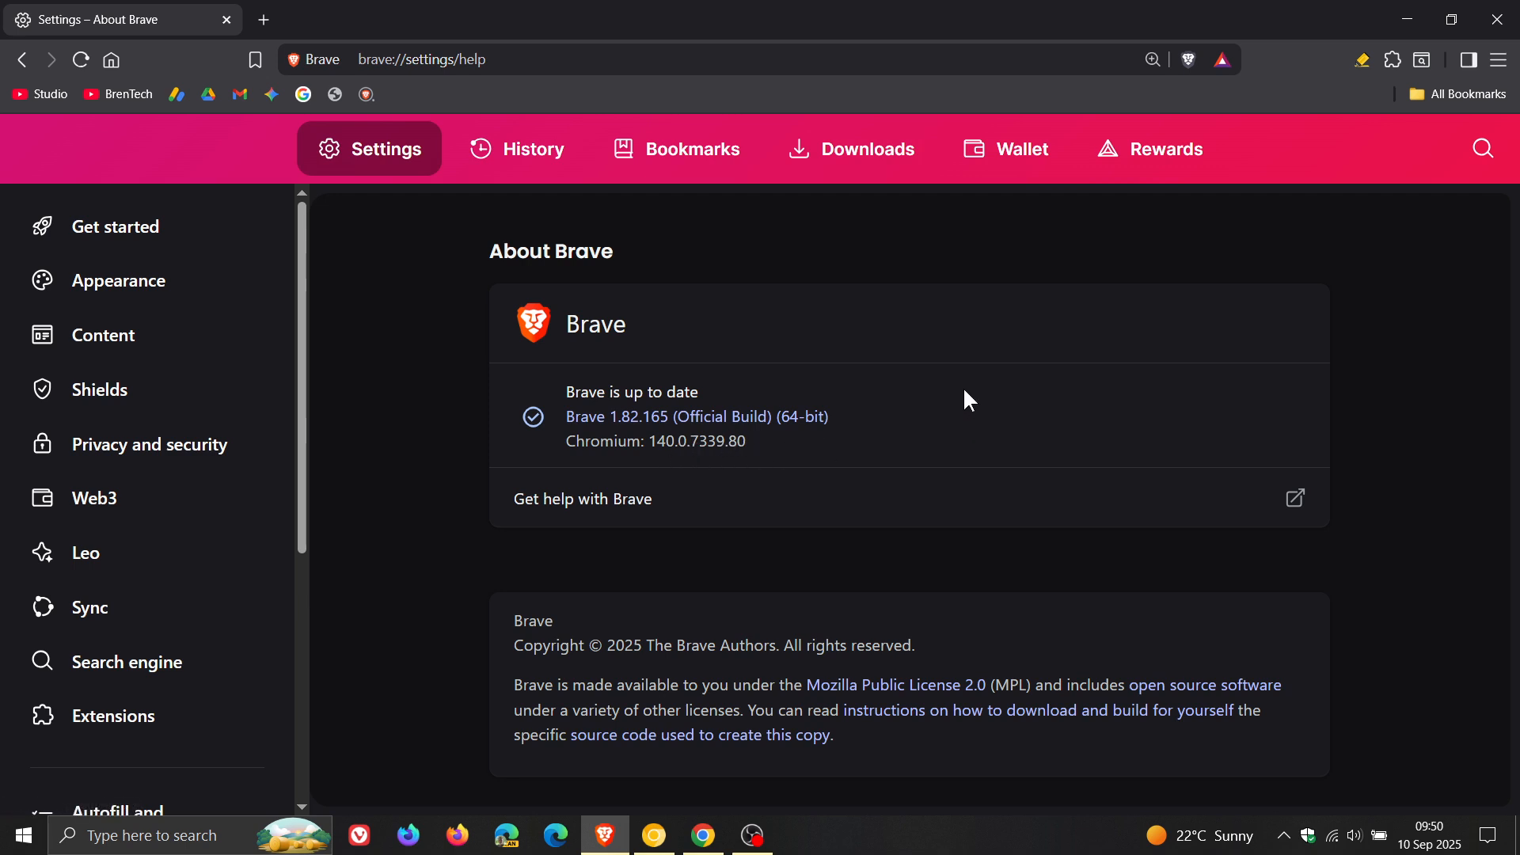
mouse_move(737, 315)
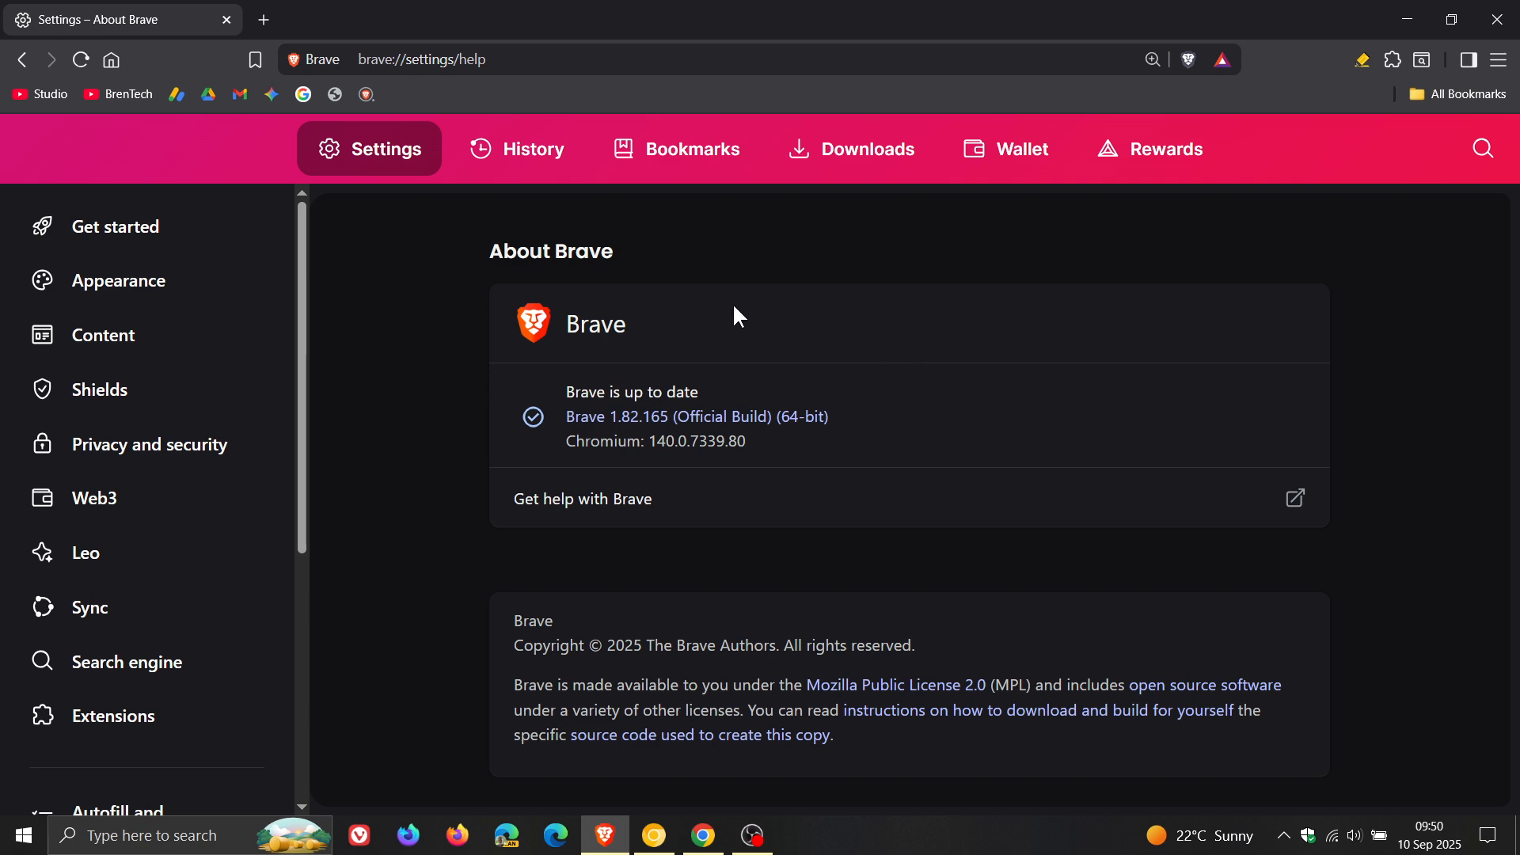
mouse_move(1047, 301)
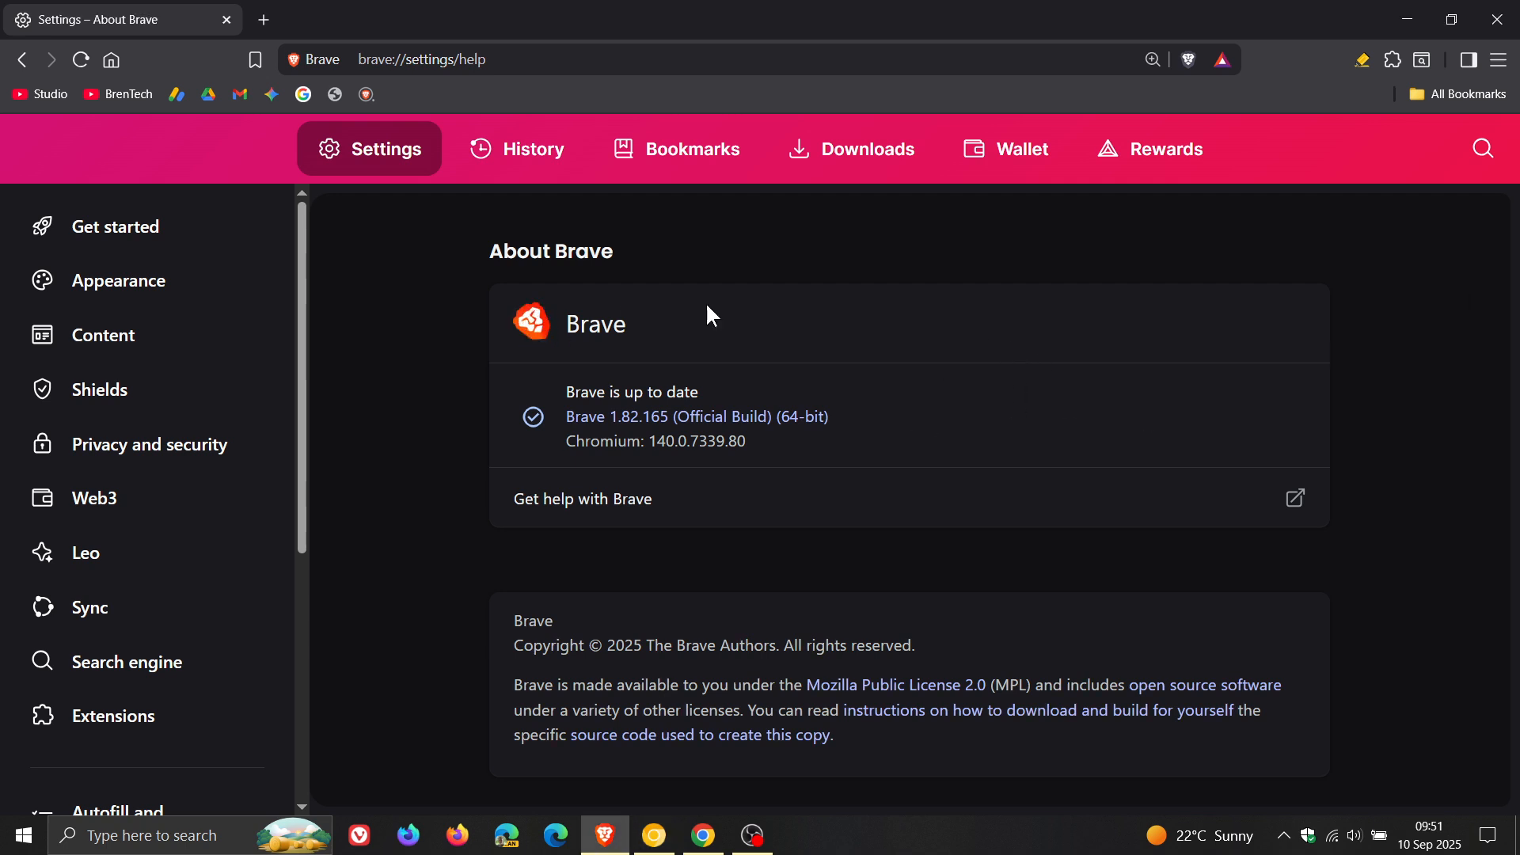
mouse_move(1137, 346)
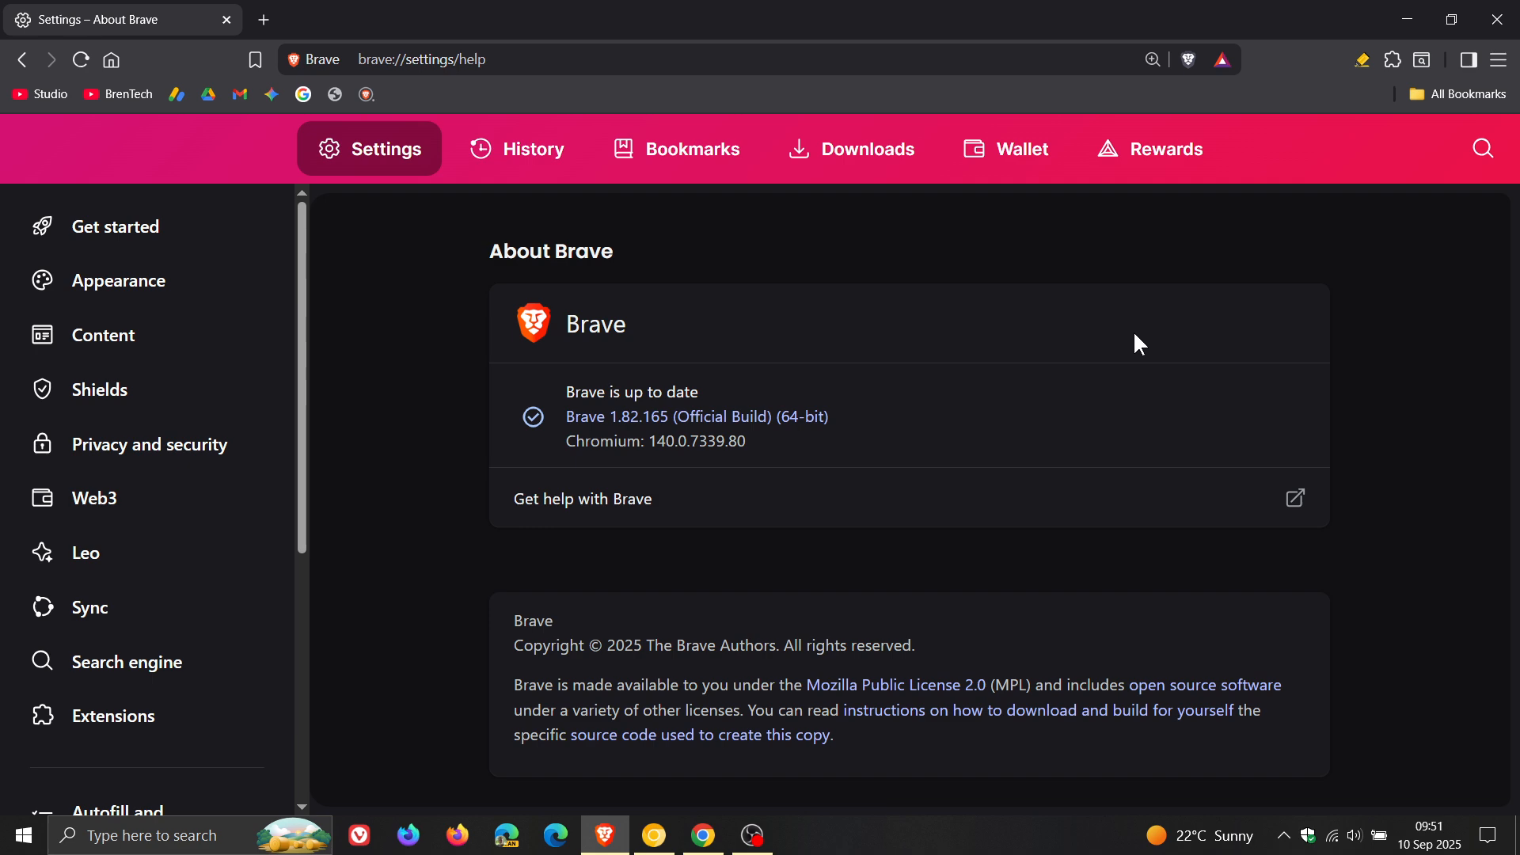
mouse_move(763, 317)
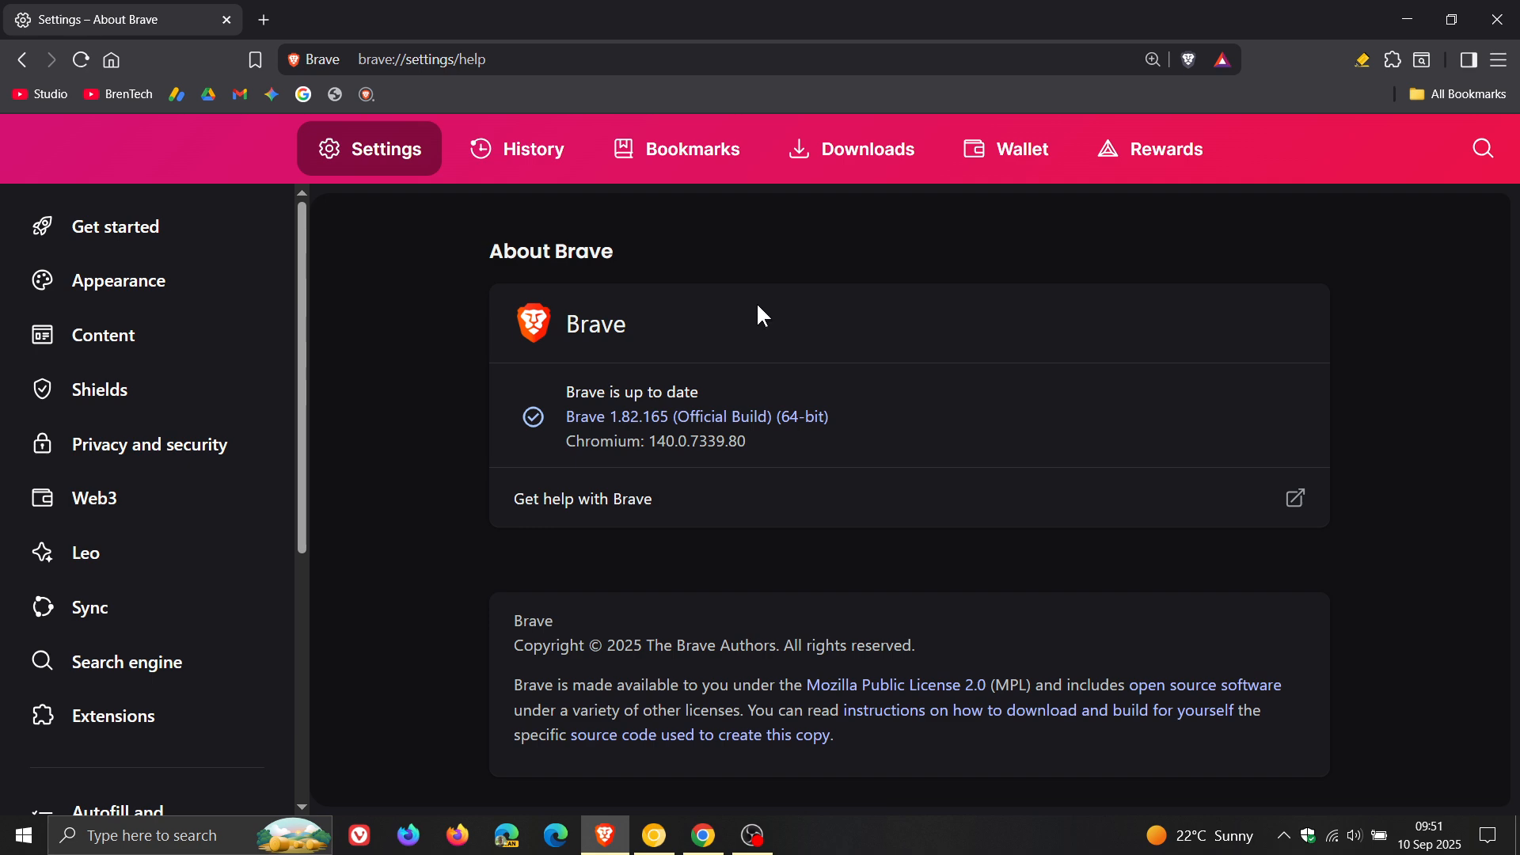
mouse_move(703, 835)
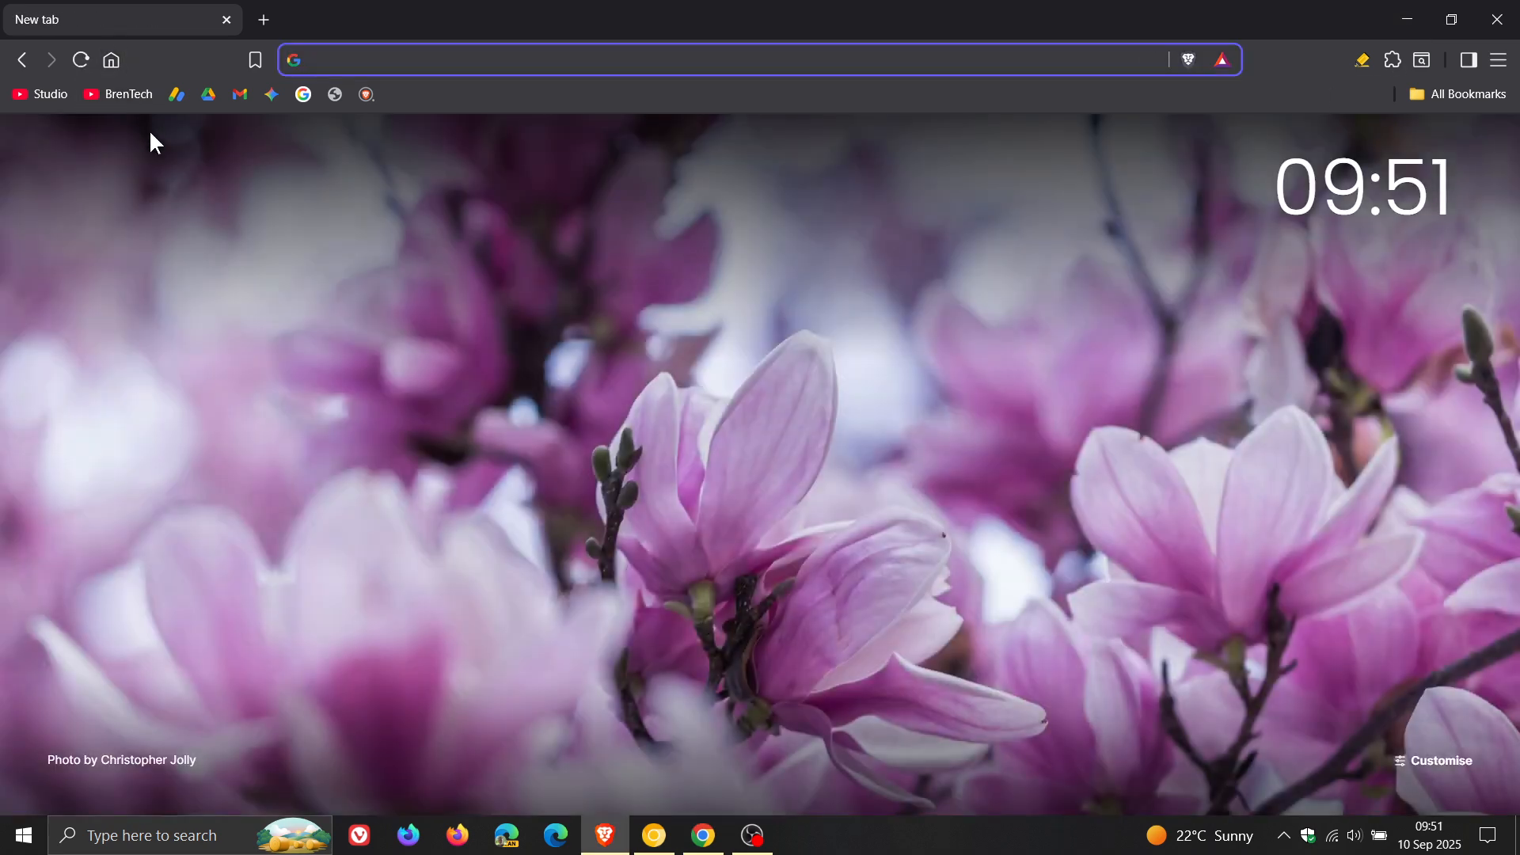
mouse_move(871, 434)
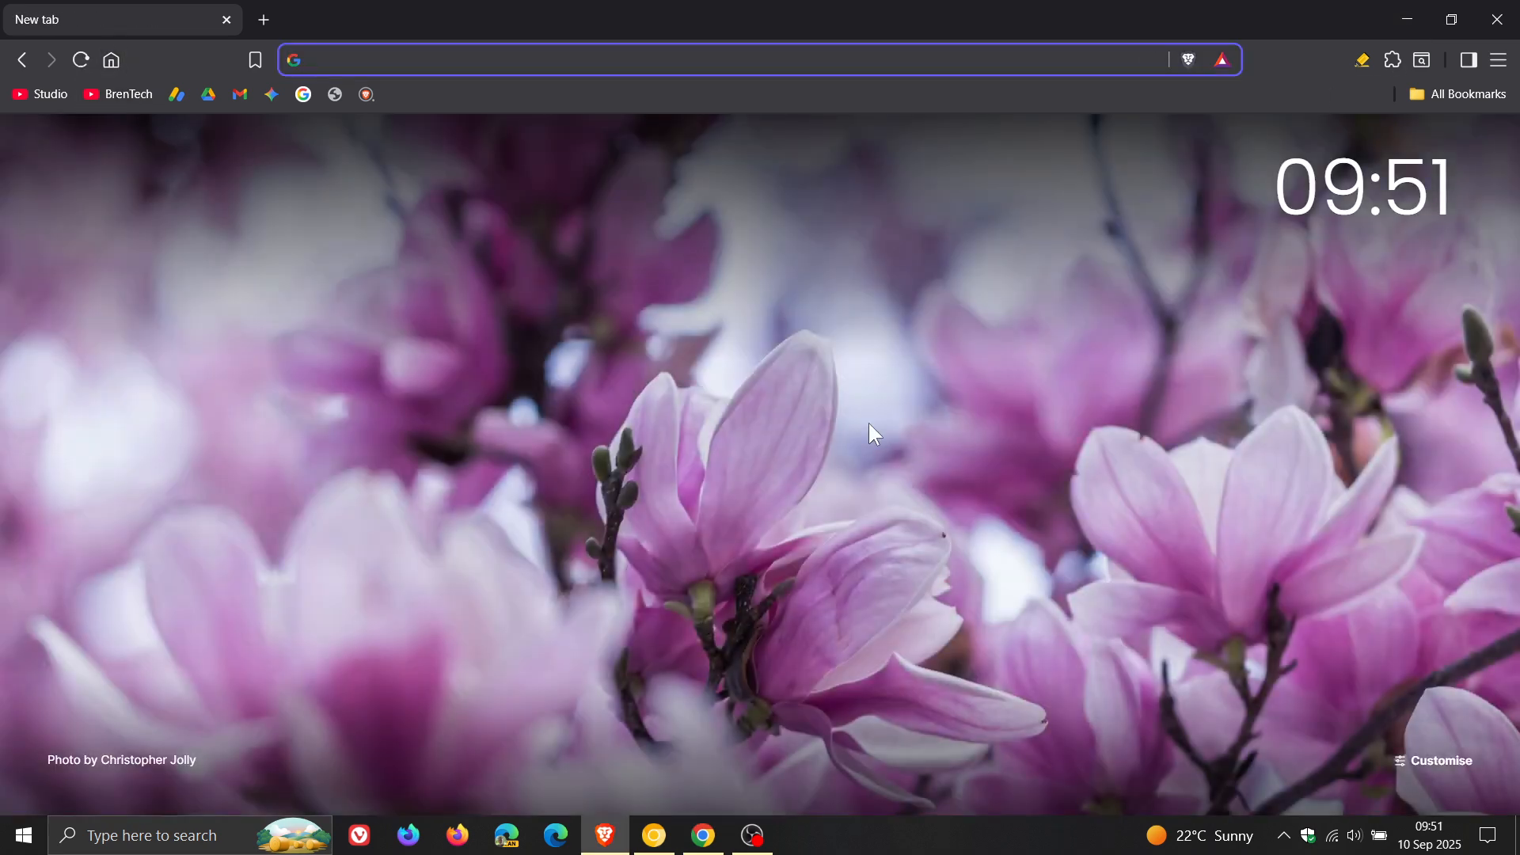